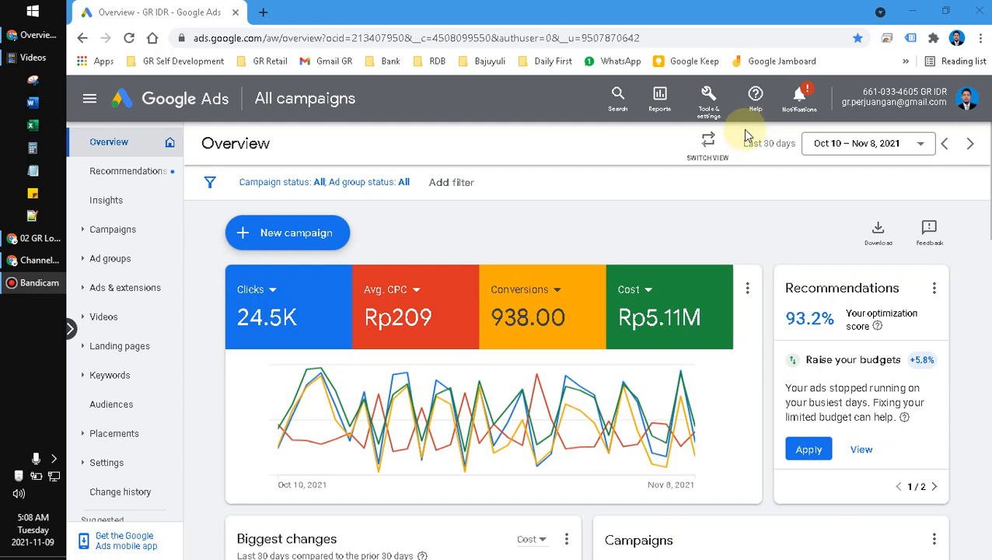
{"action": "mouse_move", "coordinate": [692, 232]}
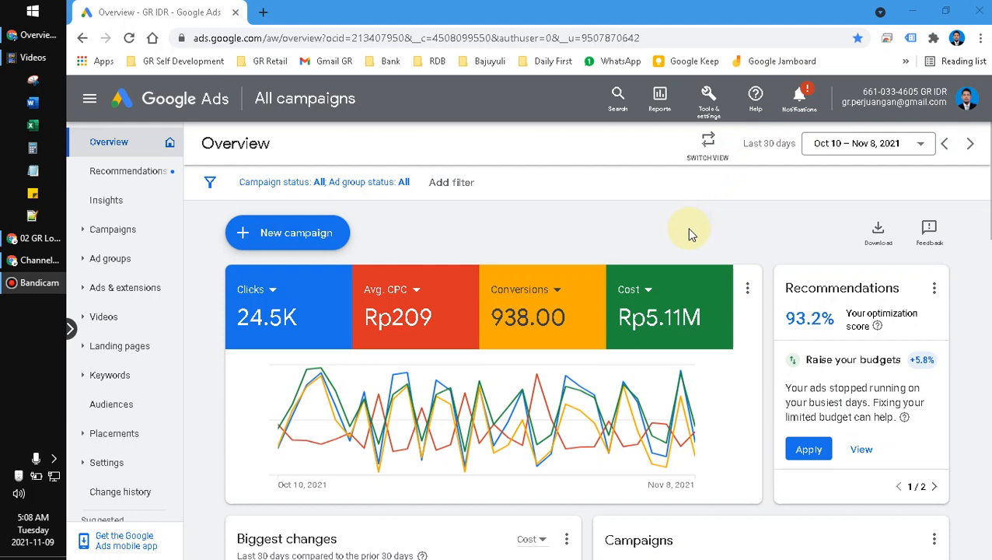
{"action": "mouse_move", "coordinate": [685, 234]}
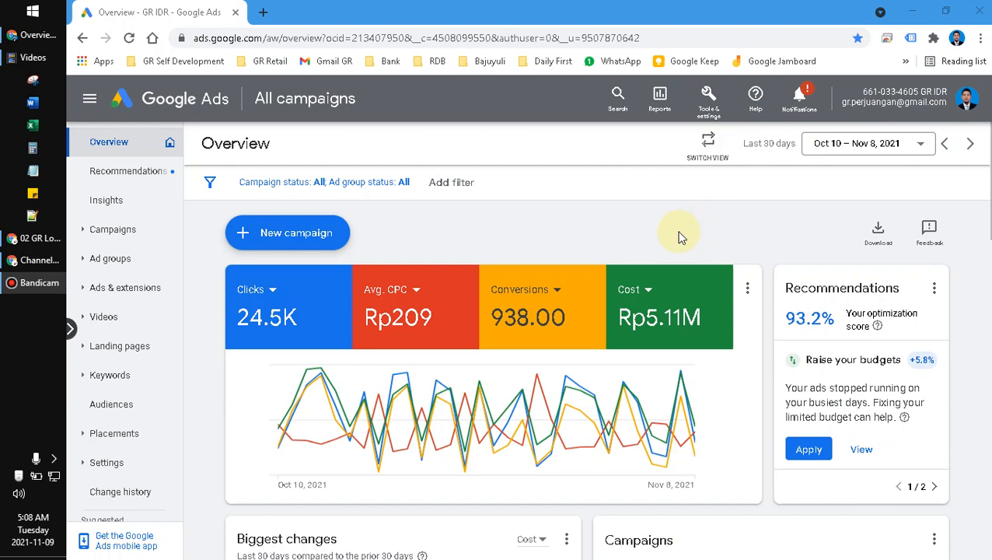
{"action": "mouse_move", "coordinate": [706, 140]}
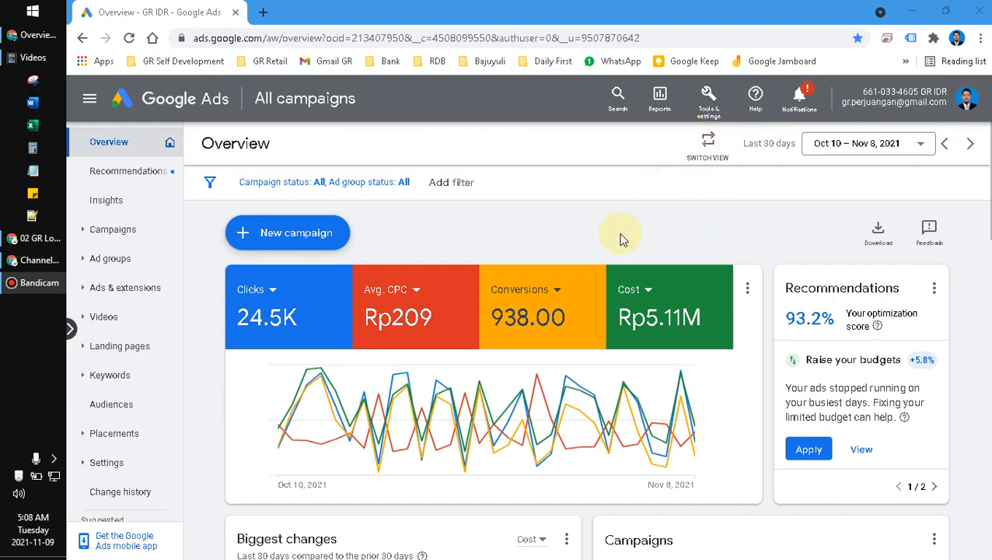
Go to Shared Library's Audience manager and start a new Customer list segment.
{"action": "scroll", "scroll_direction": "down", "scroll_amount": 3}
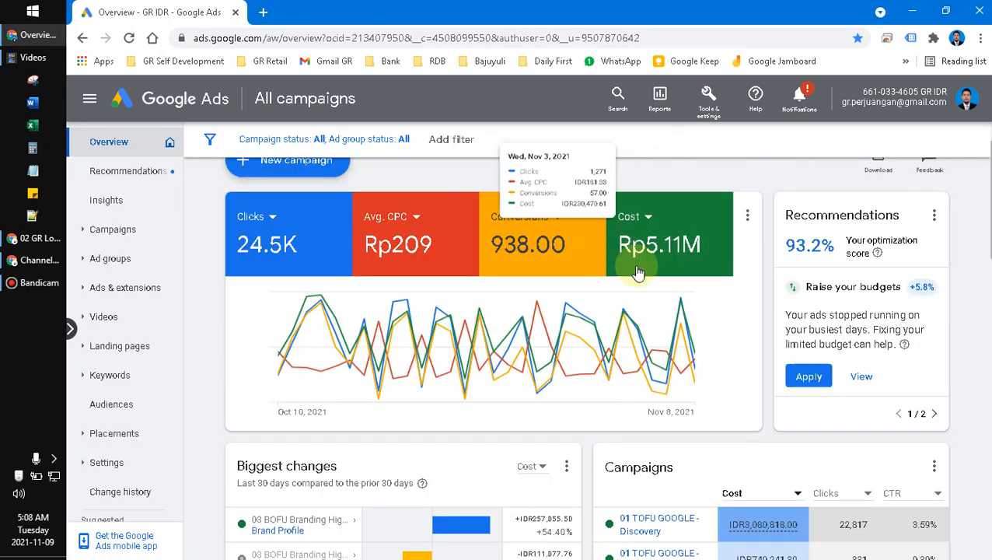
{"action": "scroll", "scroll_direction": "down", "scroll_amount": 3}
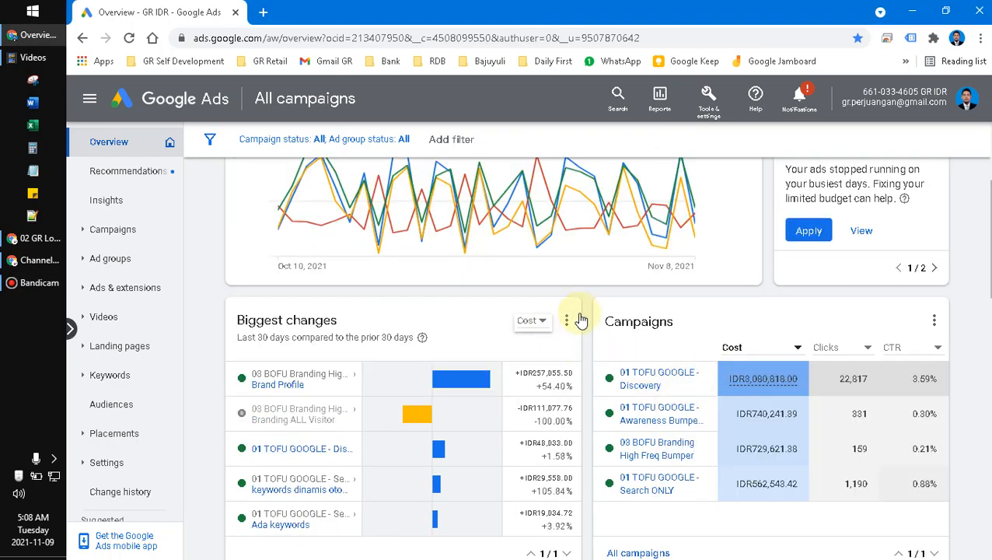
{"action": "scroll", "scroll_direction": "up", "scroll_amount": 3}
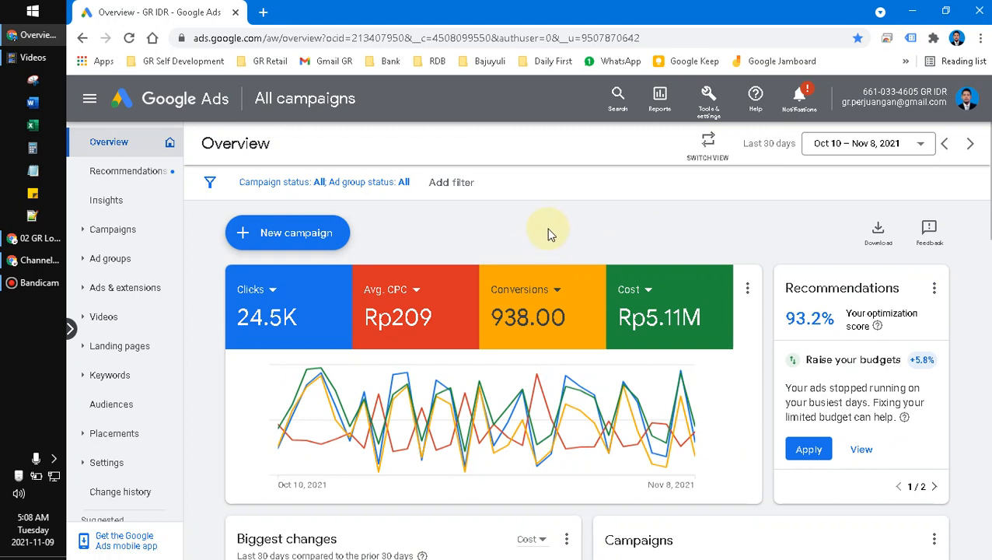
{"action": "mouse_move", "coordinate": [663, 188]}
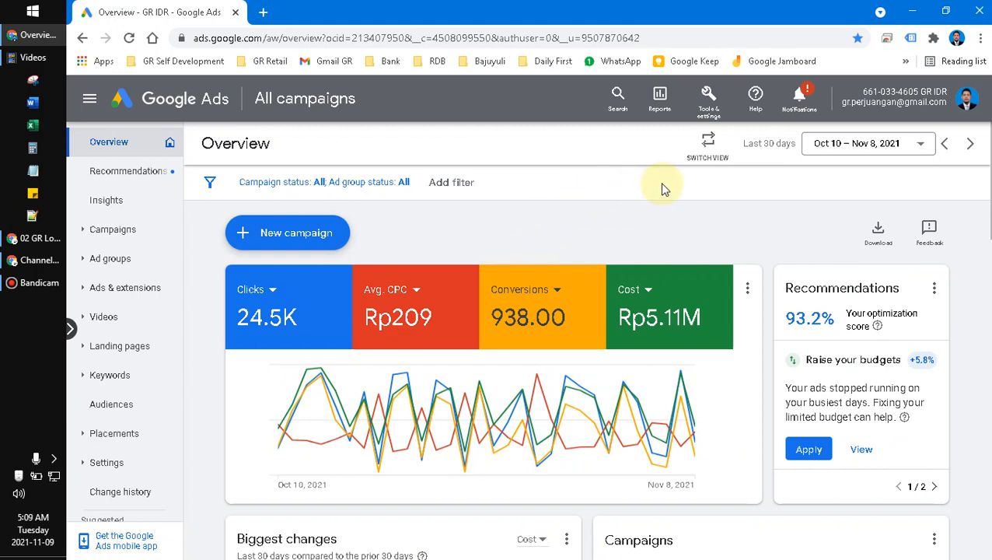
{"action": "mouse_move", "coordinate": [713, 149]}
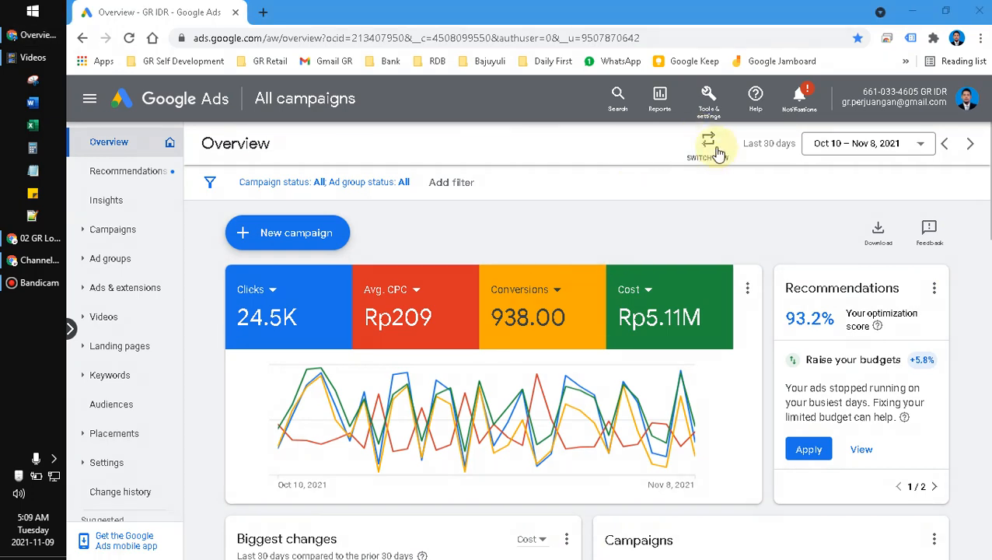
{"action": "left_click", "coordinate": [708, 97]}
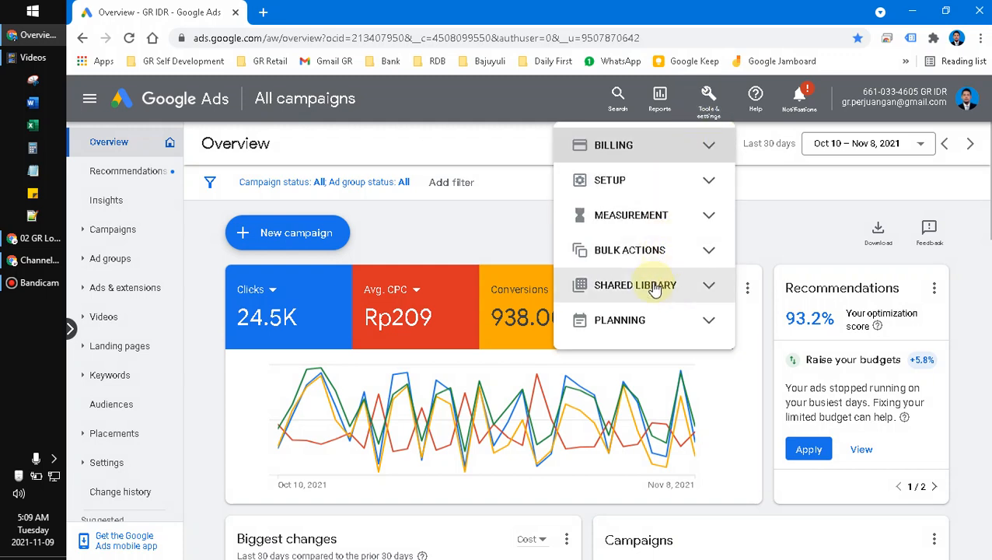
{"action": "left_click", "coordinate": [635, 285]}
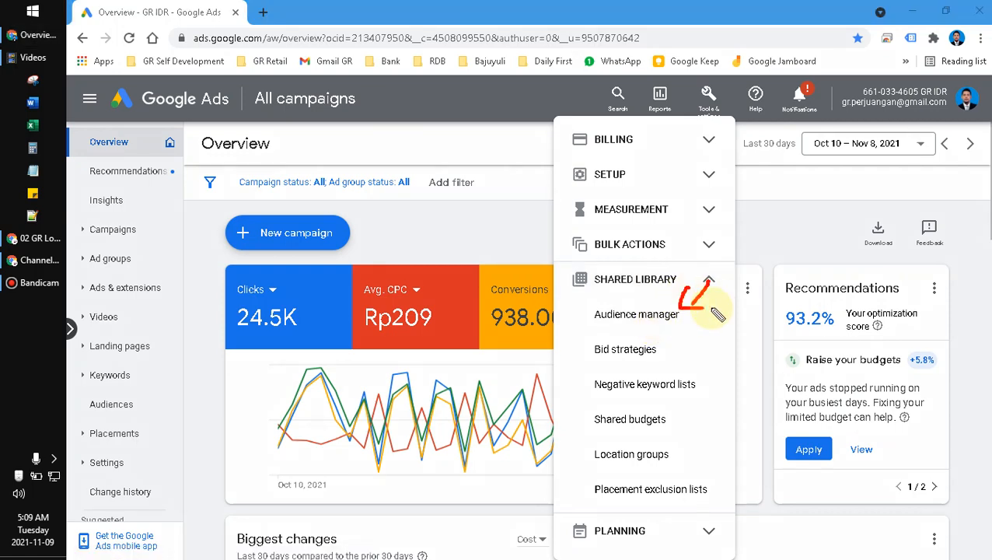
{"action": "left_click", "coordinate": [635, 314]}
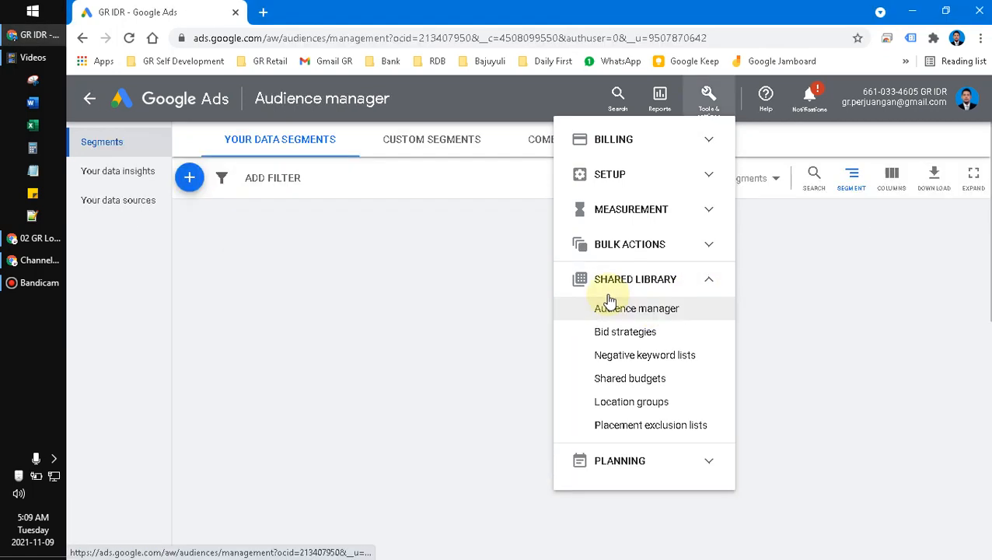
{"action": "left_click", "coordinate": [636, 309]}
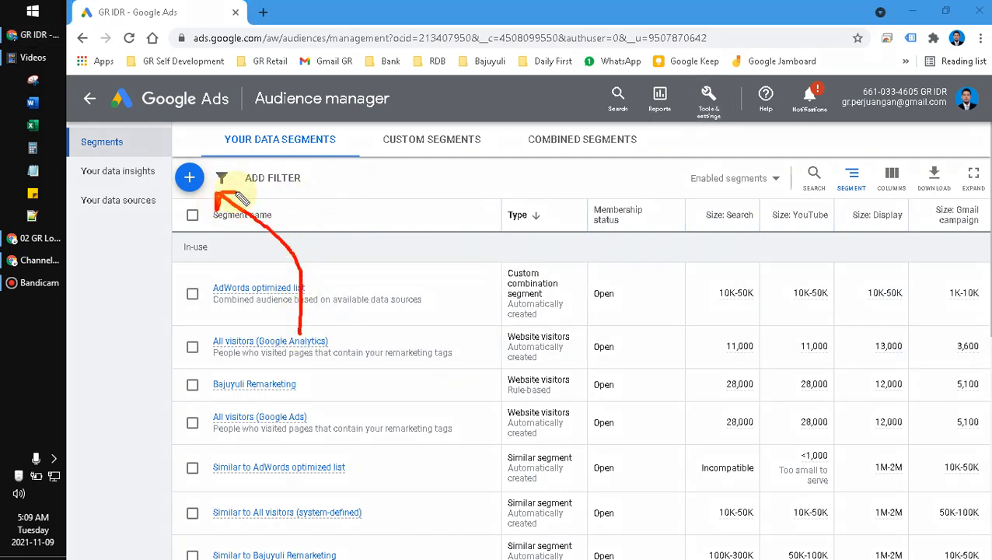
{"action": "left_click", "coordinate": [189, 178]}
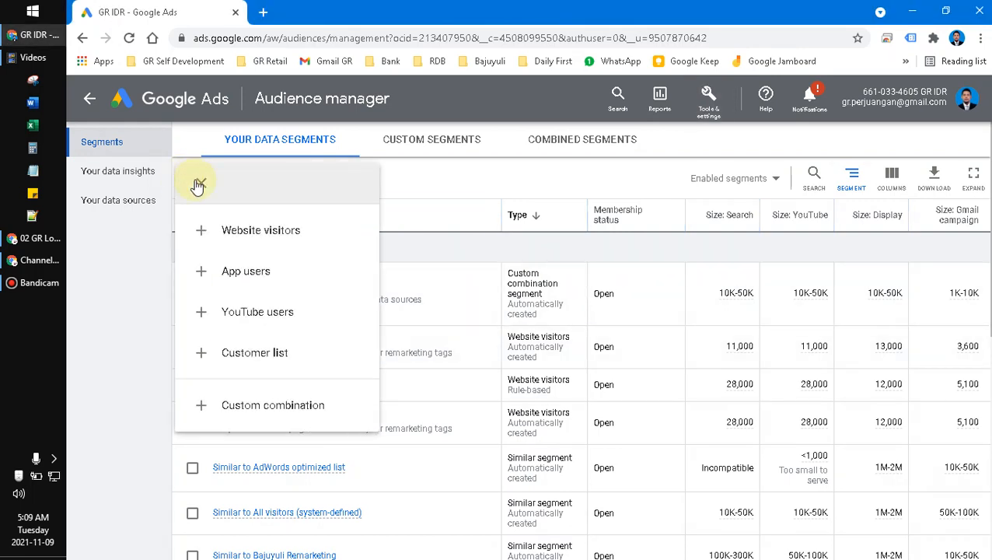
{"action": "mouse_move", "coordinate": [271, 353]}
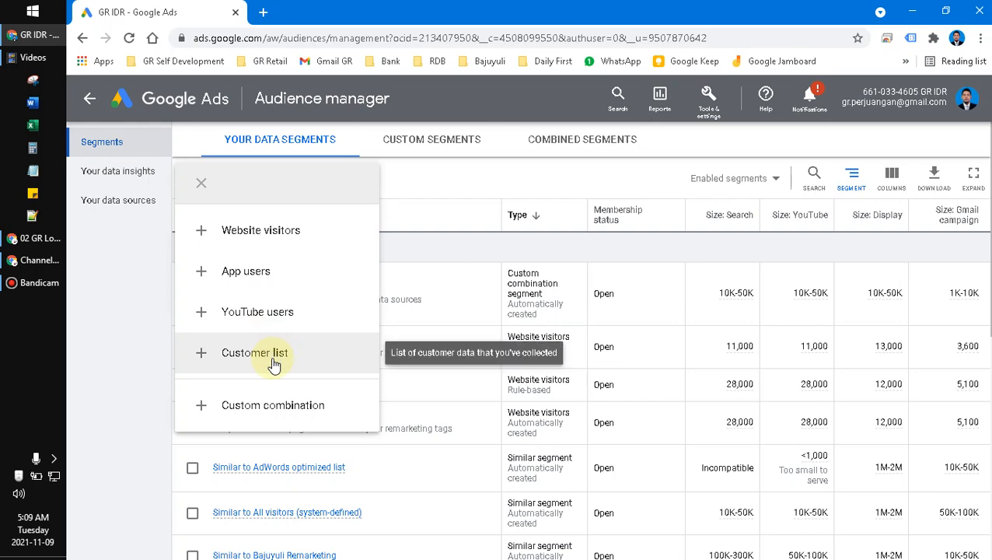
{"action": "left_click", "coordinate": [255, 353]}
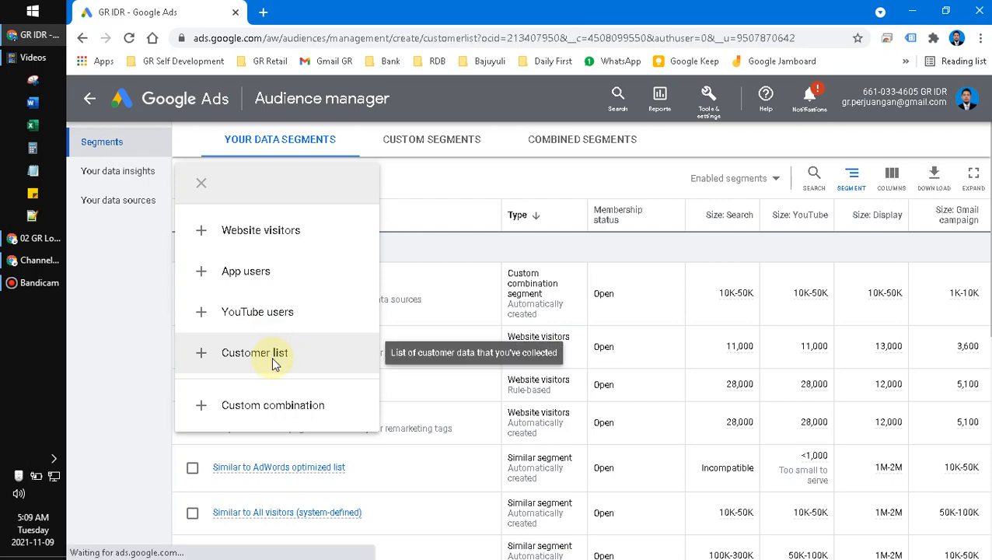
Enter 'Database Customers' as the customer list segment name.
{"action": "left_click", "coordinate": [255, 353]}
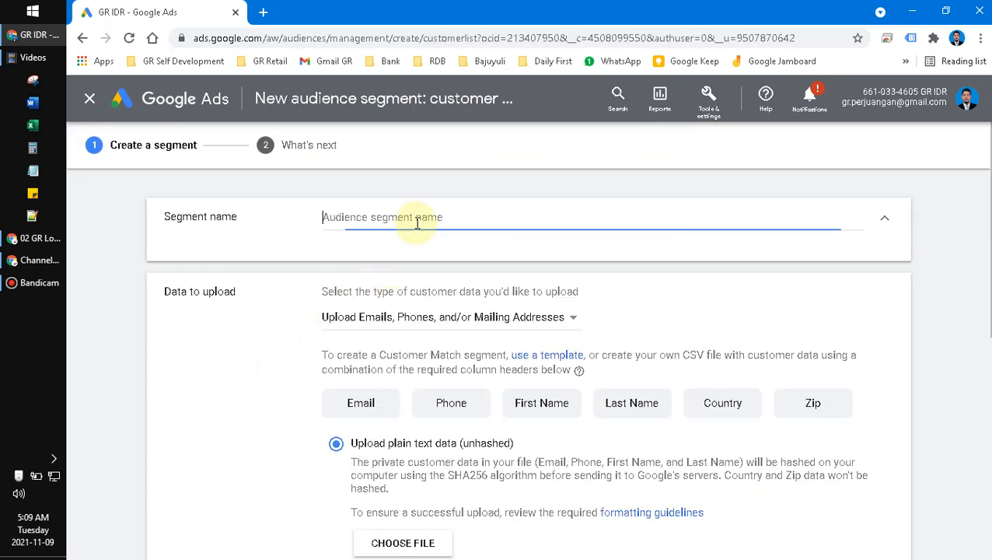
{"action": "mouse_move", "coordinate": [478, 213]}
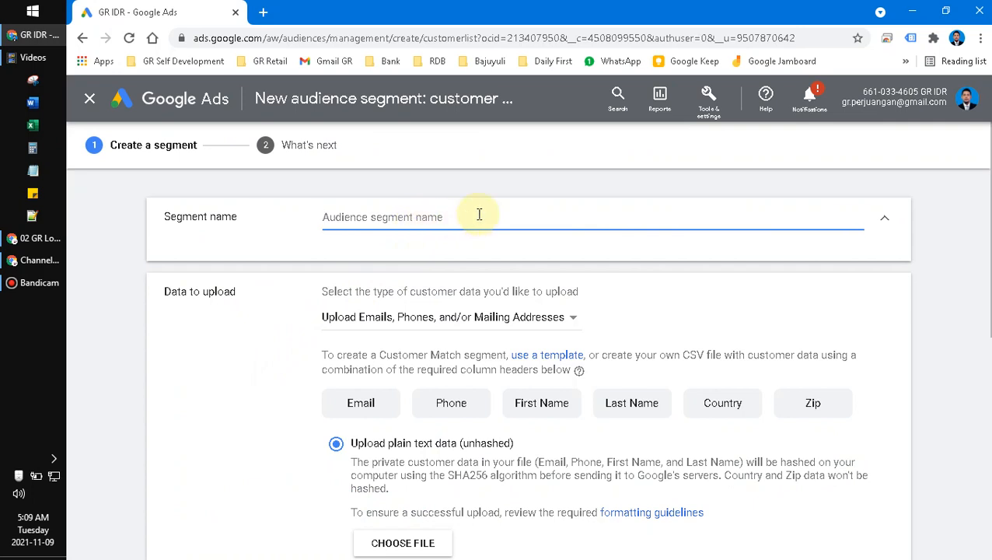
{"action": "type", "text": "D"}
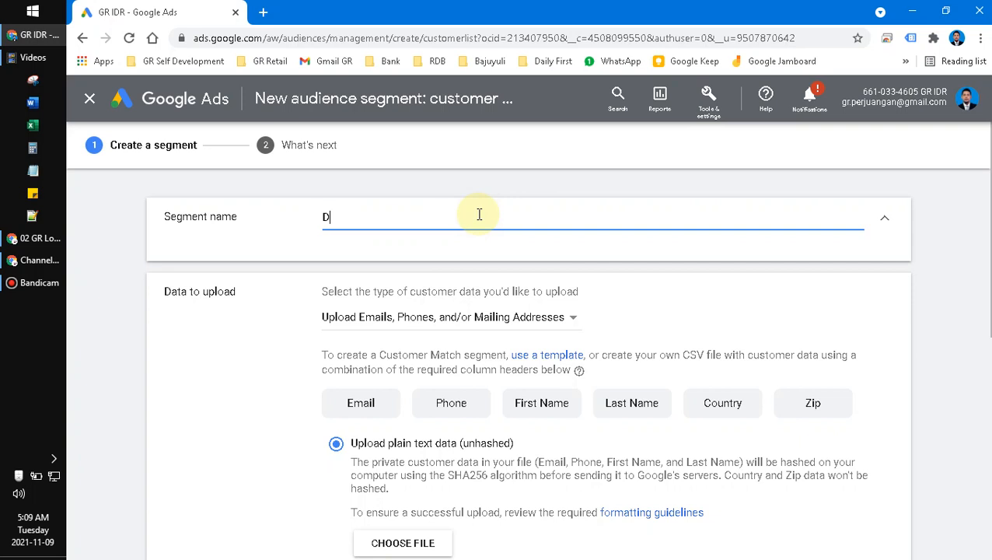
{"action": "type", "text": "atabase C"}
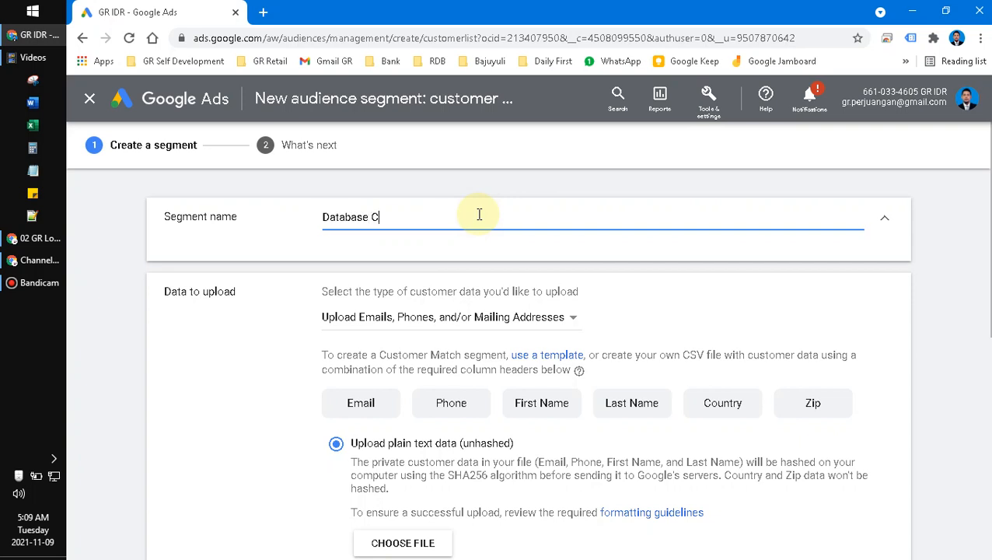
{"action": "type", "text": "ustomers"}
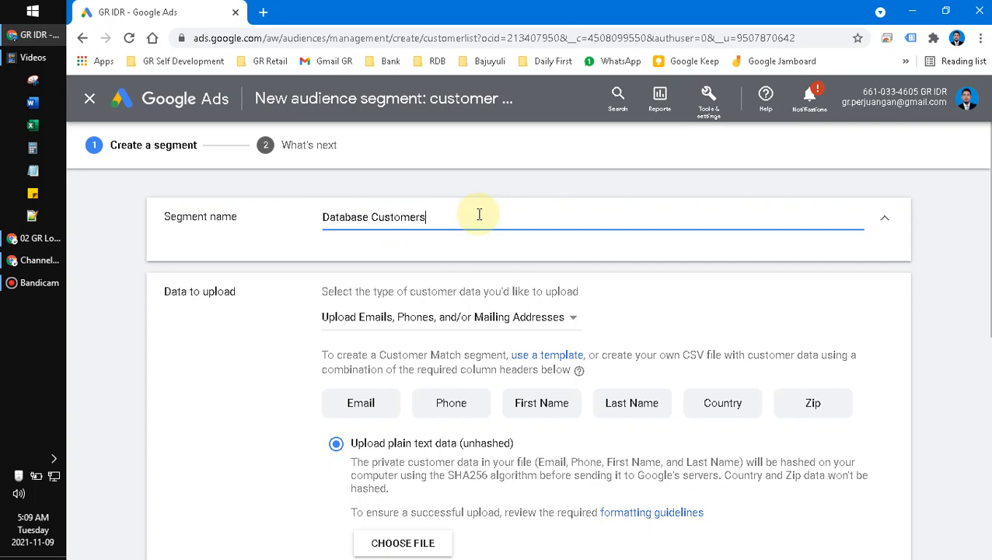
{"action": "scroll", "scroll_direction": "down", "scroll_amount": 3}
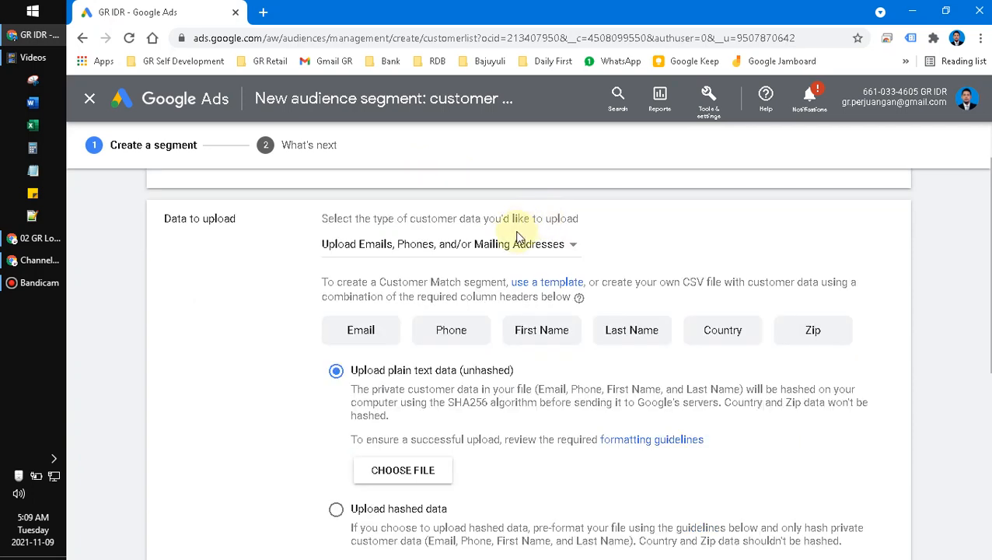
{"action": "left_click", "coordinate": [451, 243]}
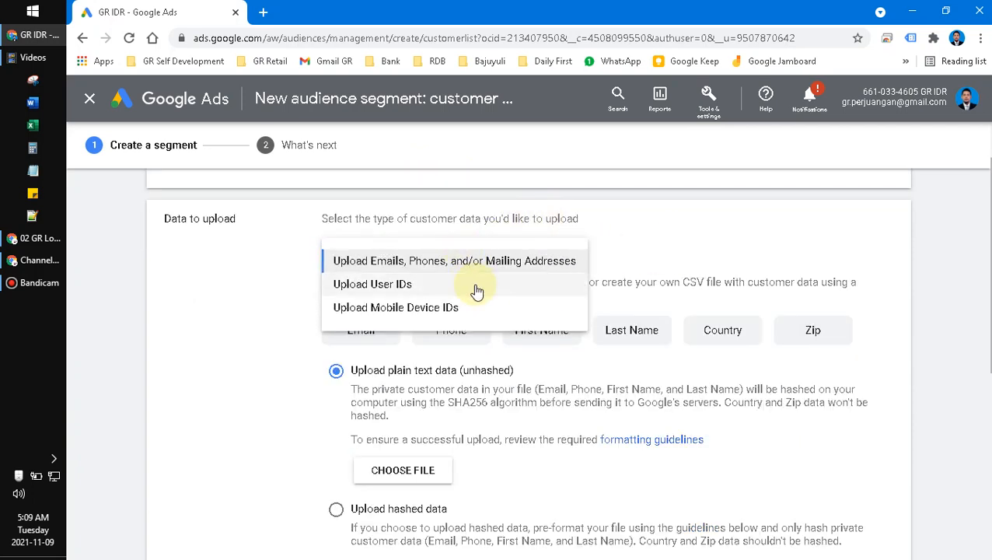
{"action": "mouse_move", "coordinate": [476, 312]}
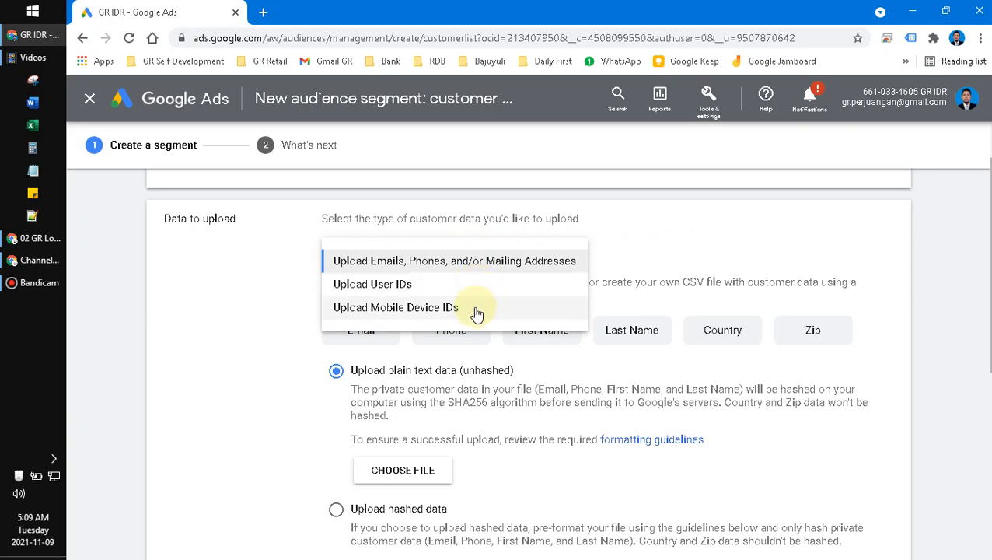
{"action": "mouse_move", "coordinate": [431, 282]}
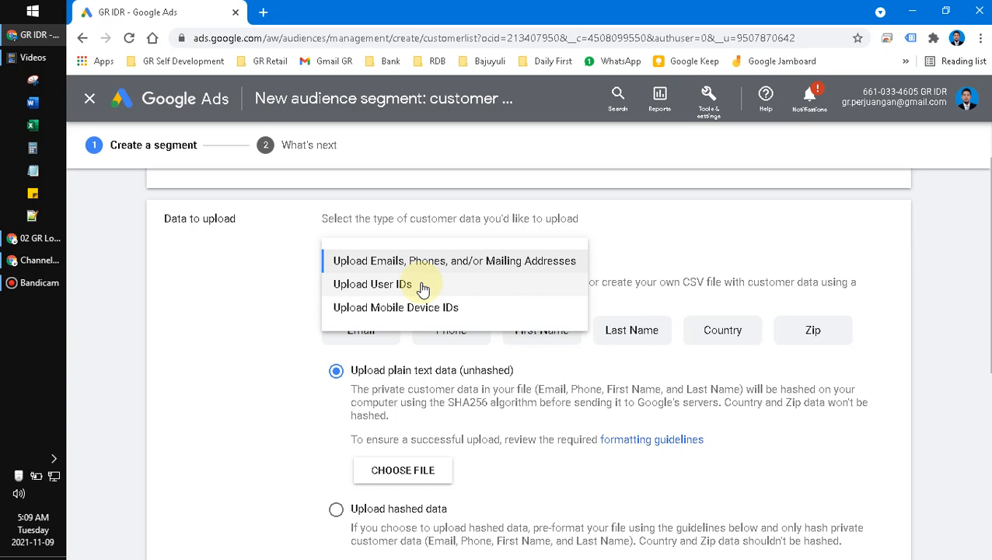
{"action": "mouse_move", "coordinate": [418, 319]}
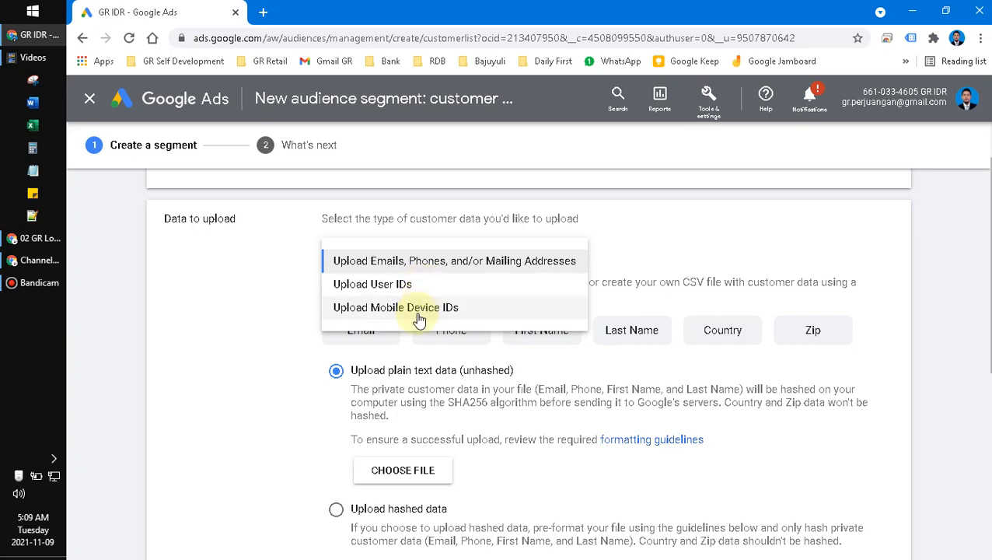
{"action": "left_click", "coordinate": [454, 260]}
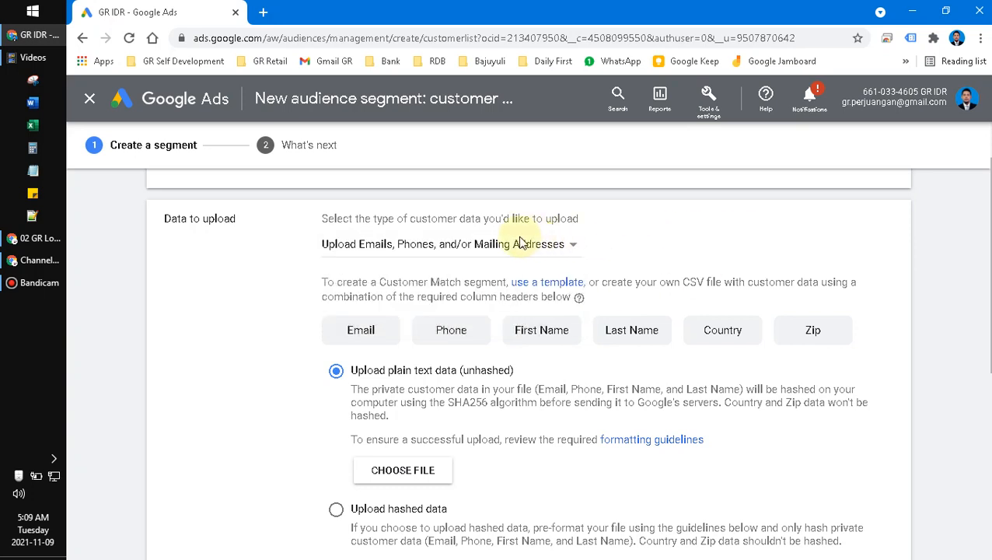
{"action": "mouse_move", "coordinate": [416, 276]}
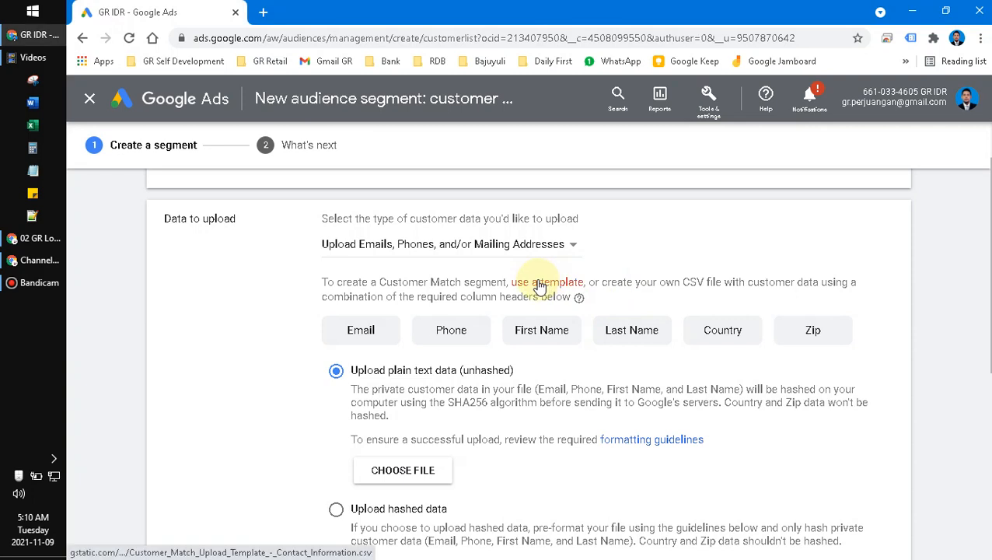
Download the Customer Match contact-information CSV template and open it in Excel.
{"action": "left_click", "coordinate": [543, 282]}
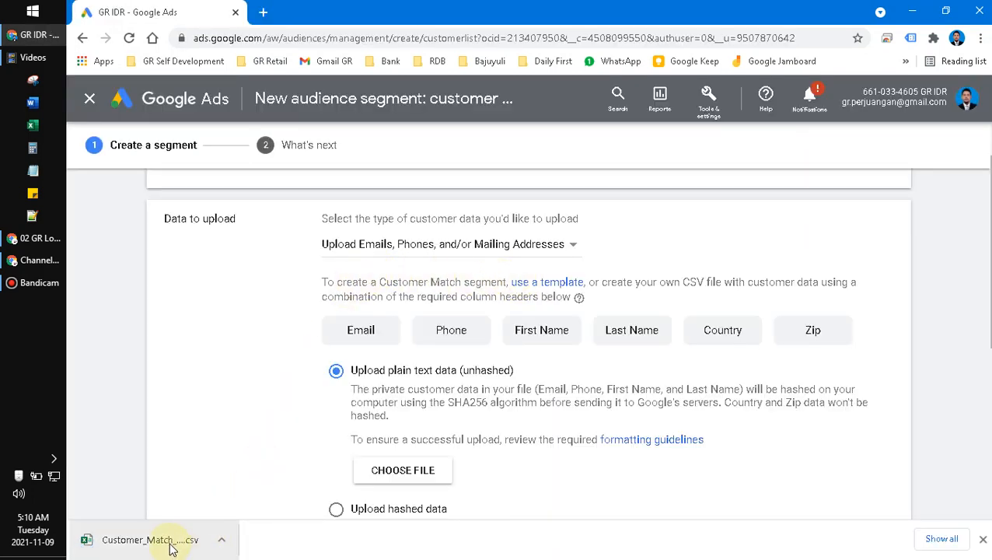
{"action": "left_click", "coordinate": [152, 538]}
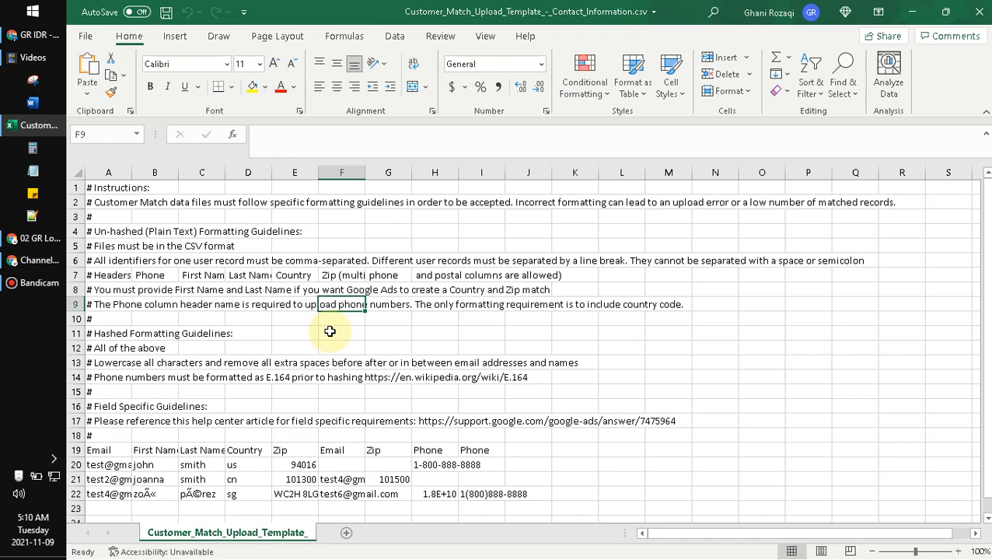
AutoFit the template columns and review the Email, Name, Country, Zip and Phone headers.
{"action": "scroll", "scroll_direction": "down", "scroll_amount": 3}
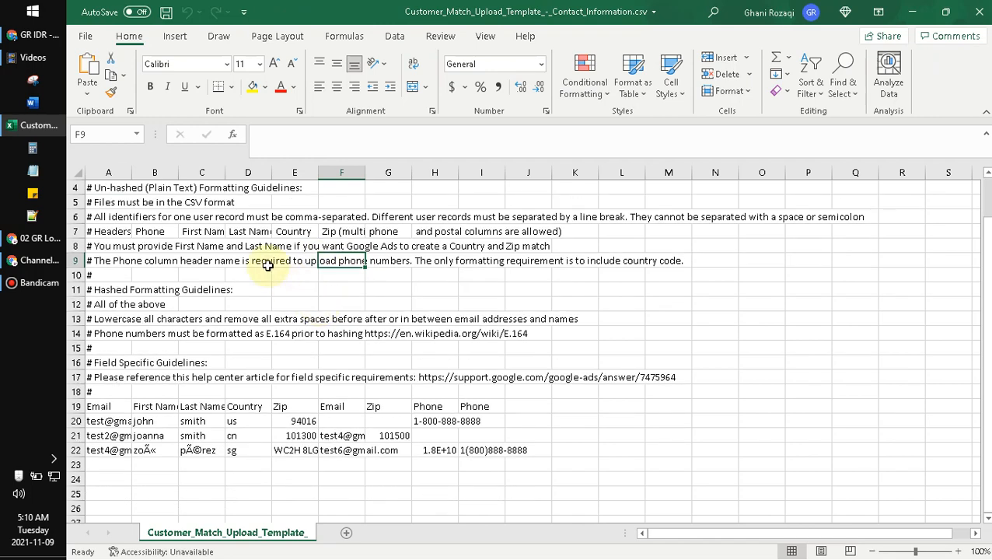
{"action": "scroll", "scroll_direction": "down", "scroll_amount": 3}
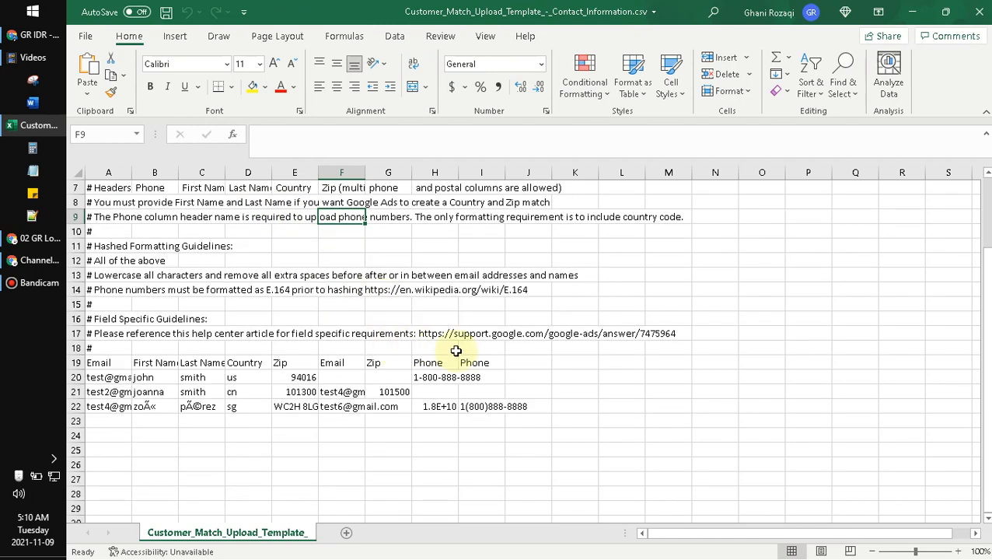
{"action": "scroll", "scroll_direction": "down", "scroll_amount": 3}
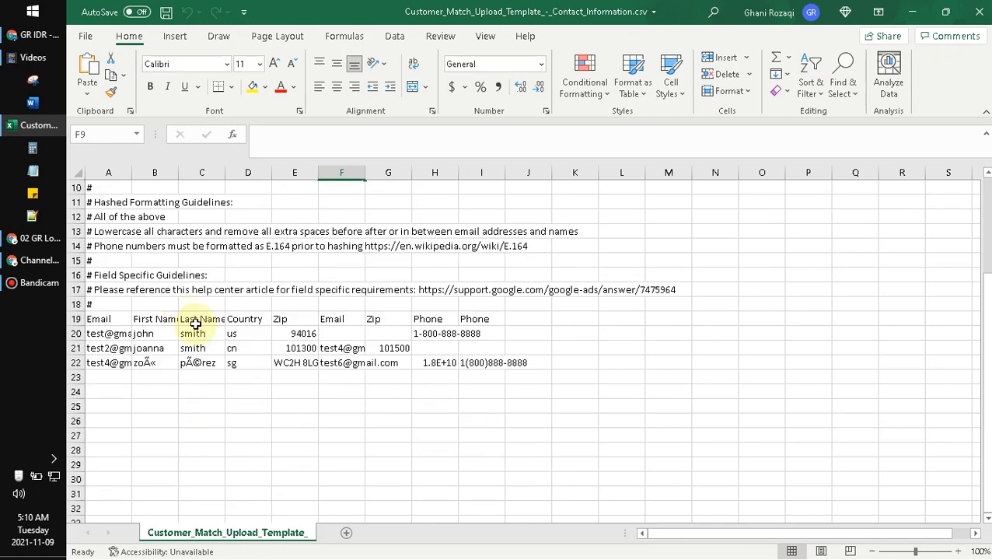
{"action": "scroll", "scroll_direction": "down", "scroll_amount": 3}
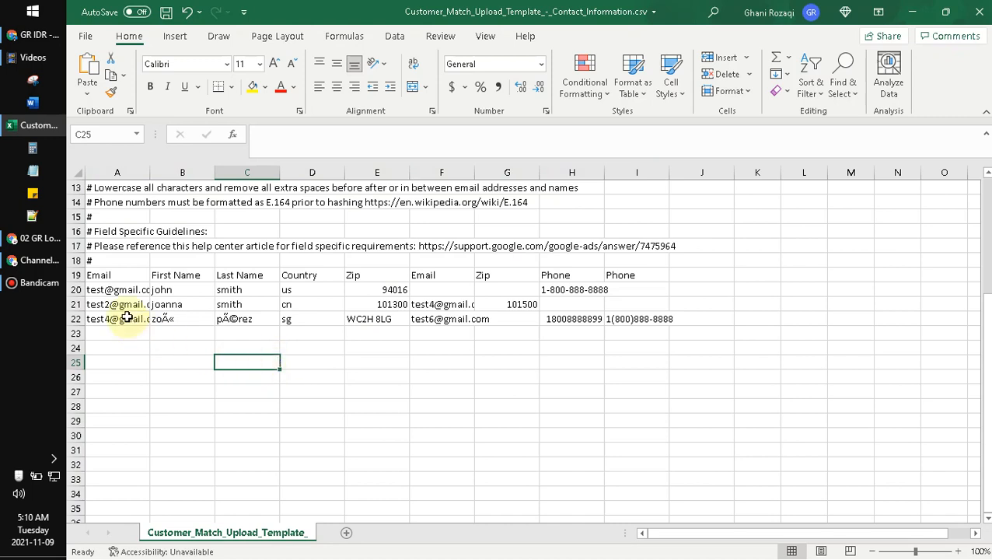
{"action": "mouse_move", "coordinate": [129, 337]}
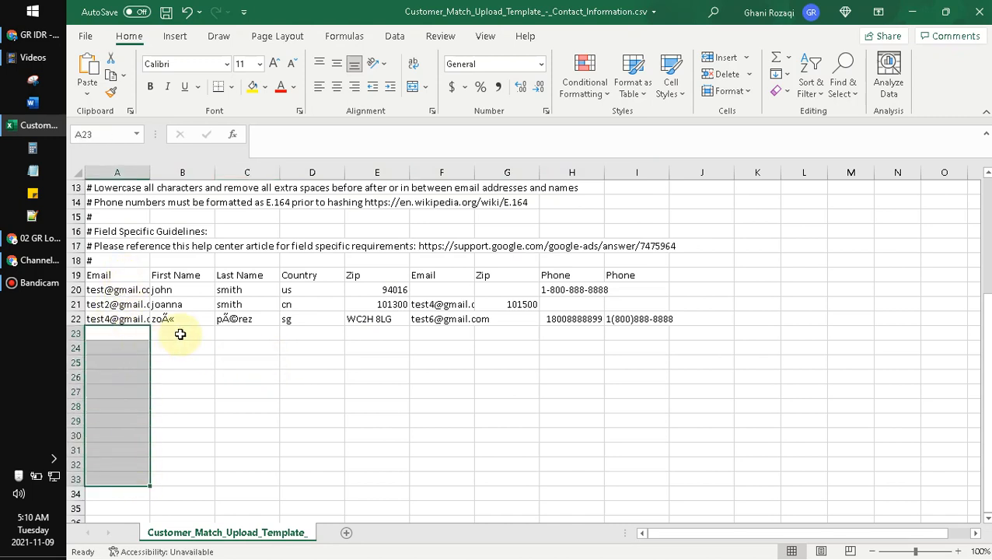
{"action": "left_click", "coordinate": [247, 333]}
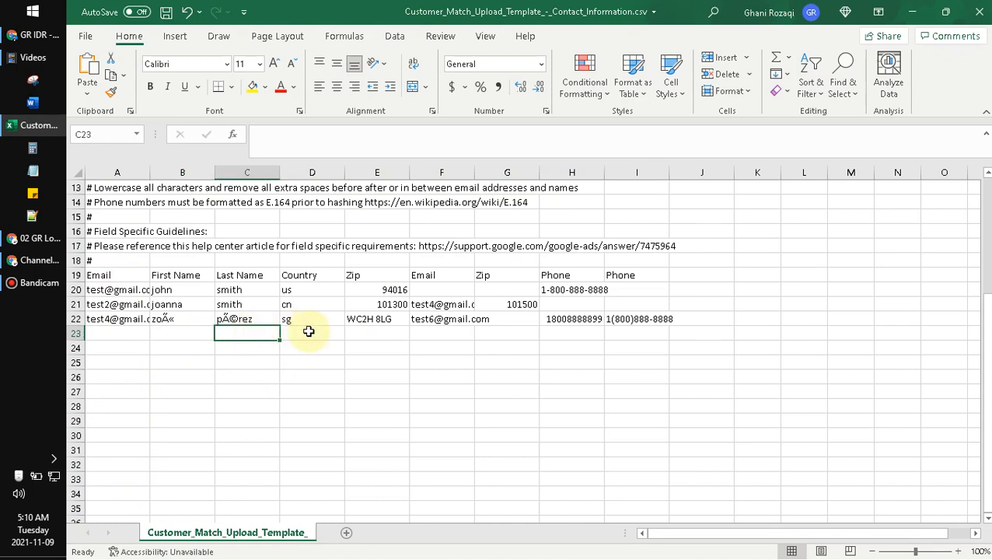
{"action": "left_click", "coordinate": [312, 333]}
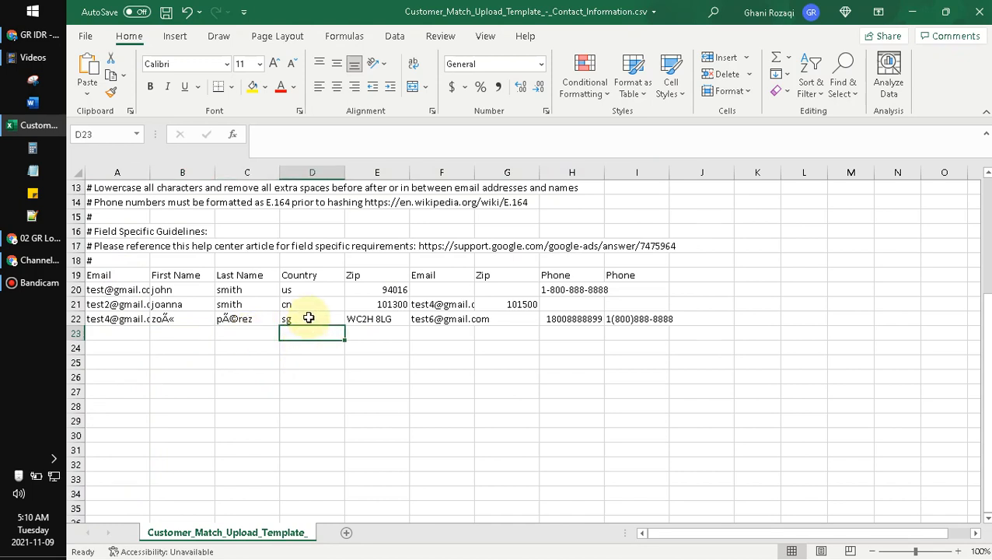
{"action": "left_click", "coordinate": [312, 318]}
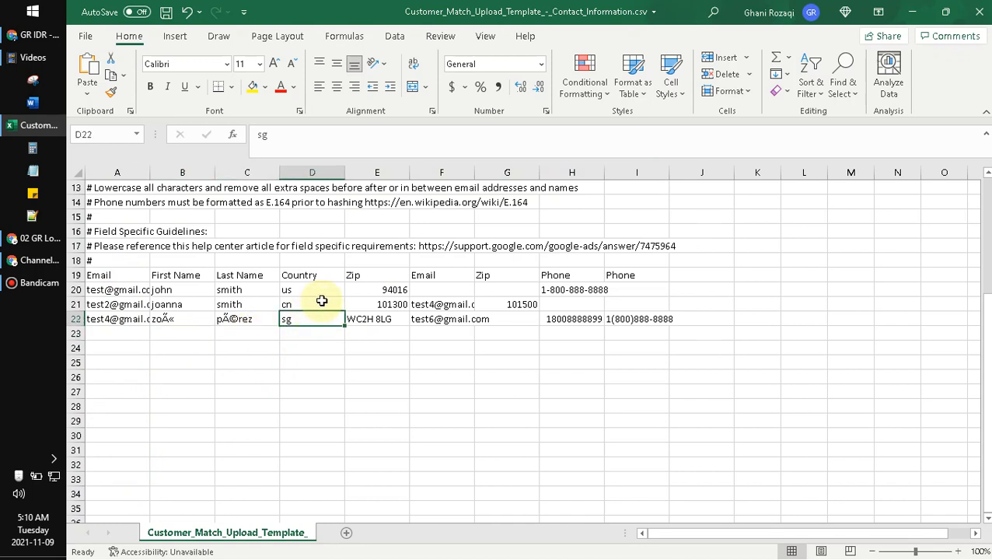
{"action": "left_click", "coordinate": [311, 289]}
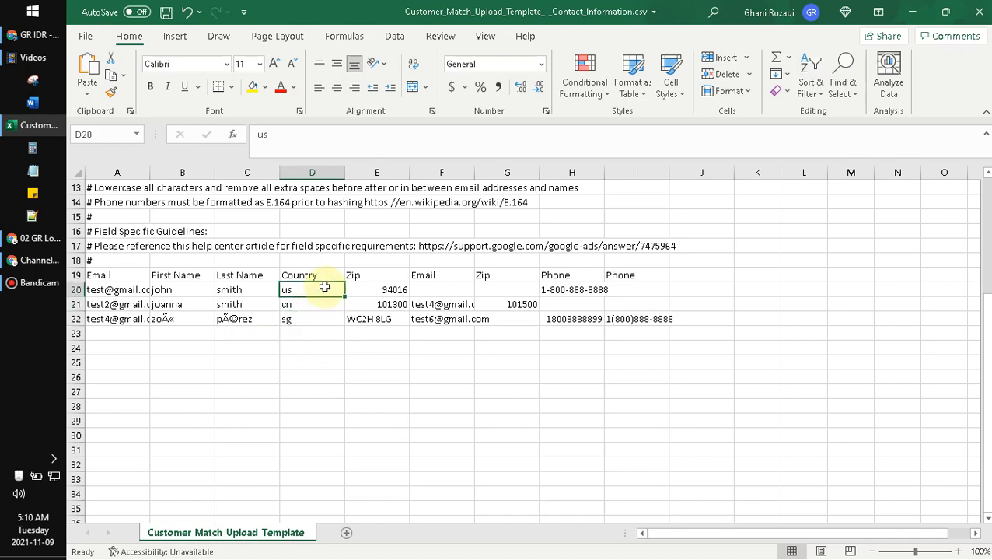
{"action": "left_click", "coordinate": [376, 333]}
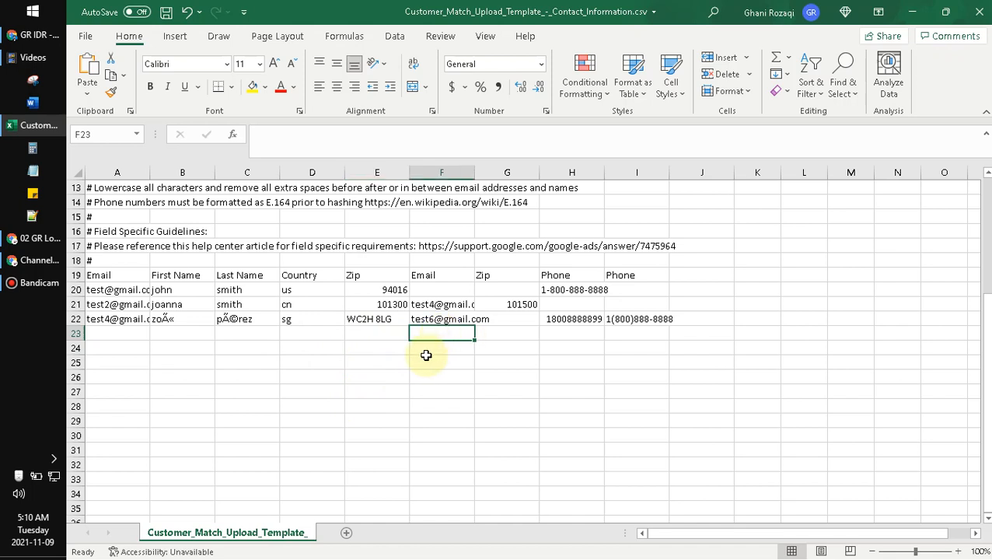
{"action": "left_click", "coordinate": [507, 333]}
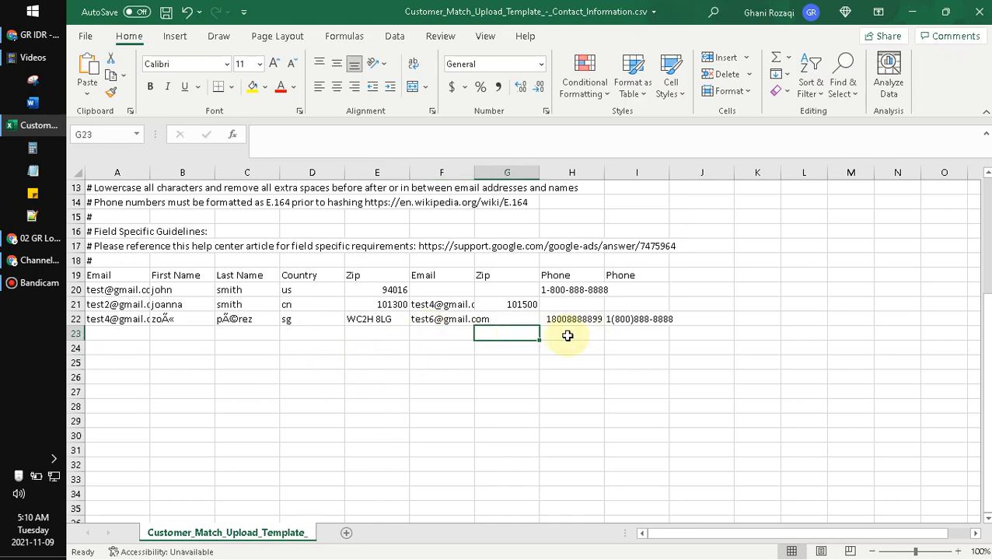
{"action": "left_click", "coordinate": [568, 332]}
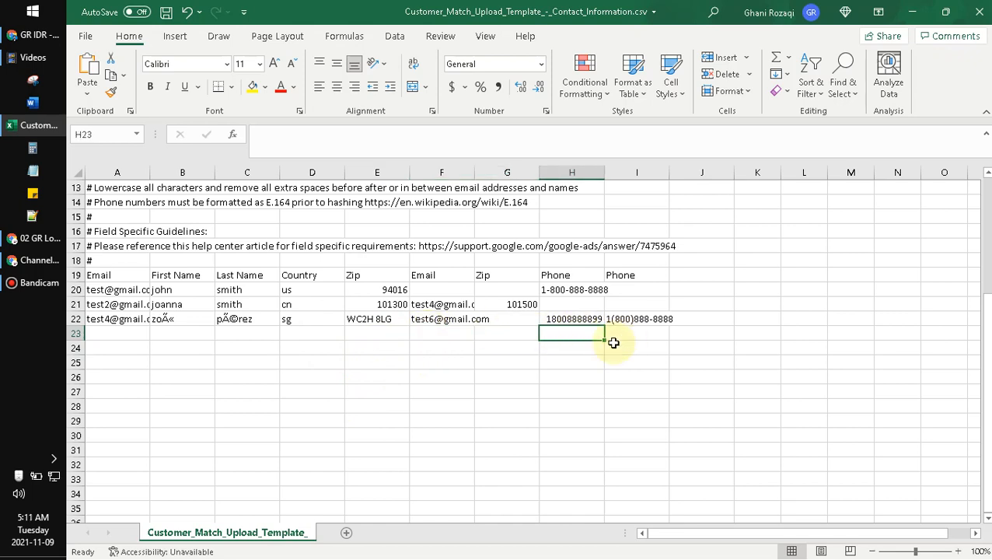
{"action": "mouse_move", "coordinate": [546, 366]}
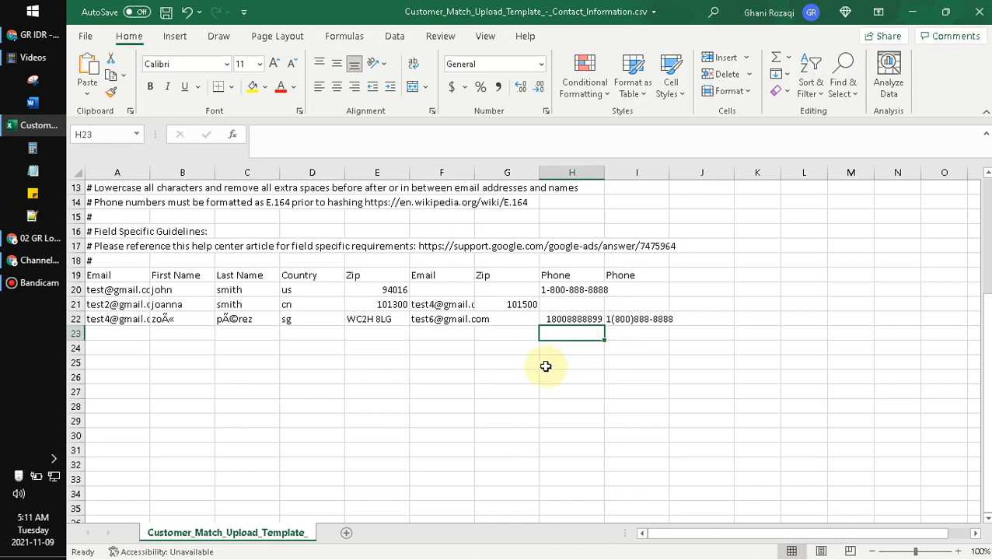
{"action": "mouse_move", "coordinate": [542, 367]}
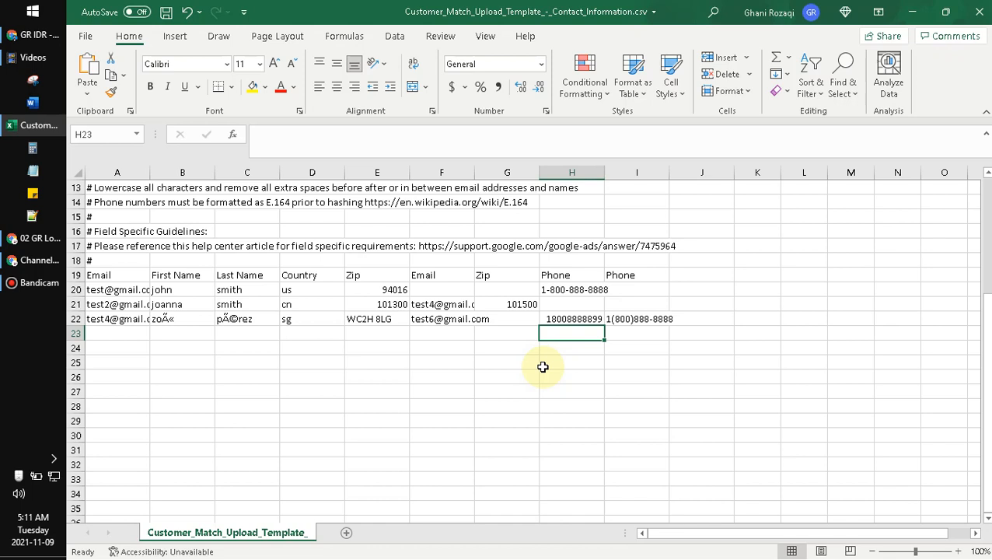
{"action": "mouse_move", "coordinate": [541, 365]}
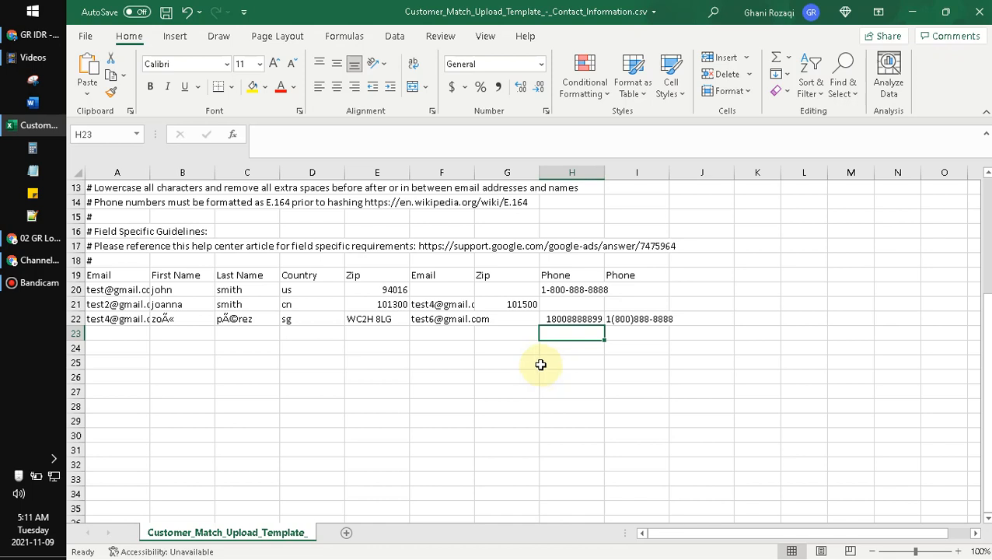
{"action": "mouse_move", "coordinate": [531, 368]}
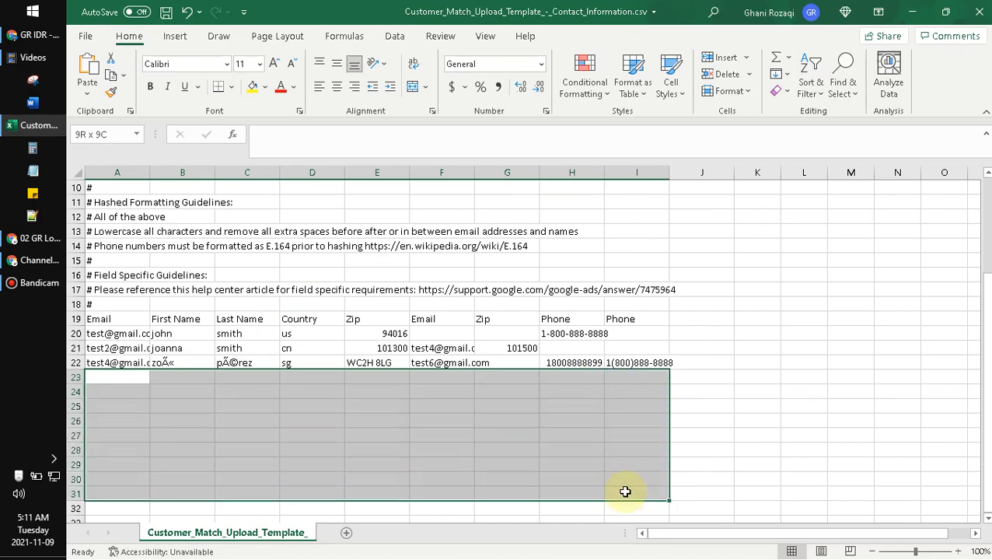
Clear the sample data in rows 20–22, keeping only the column headers.
{"action": "scroll", "scroll_direction": "down", "scroll_amount": 3}
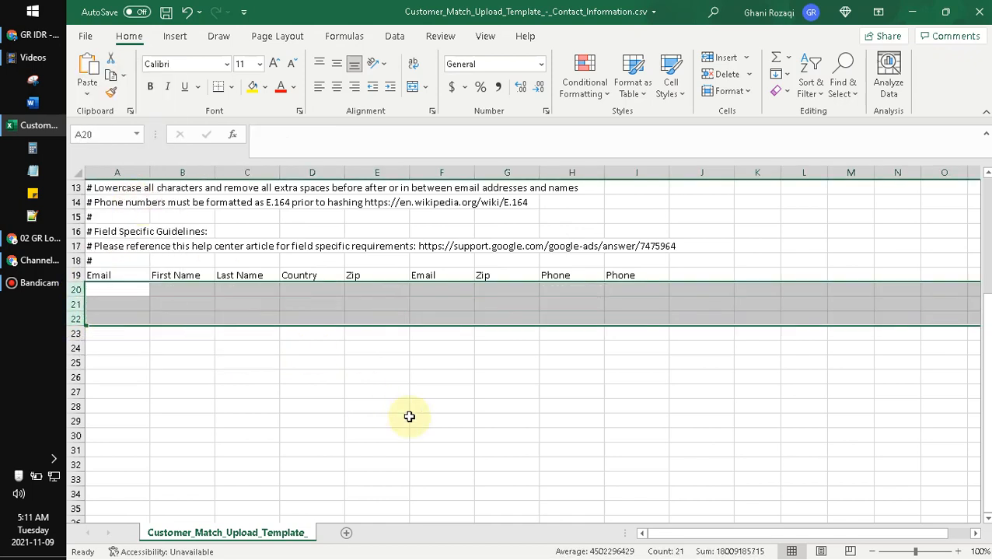
{"action": "left_click", "coordinate": [246, 332]}
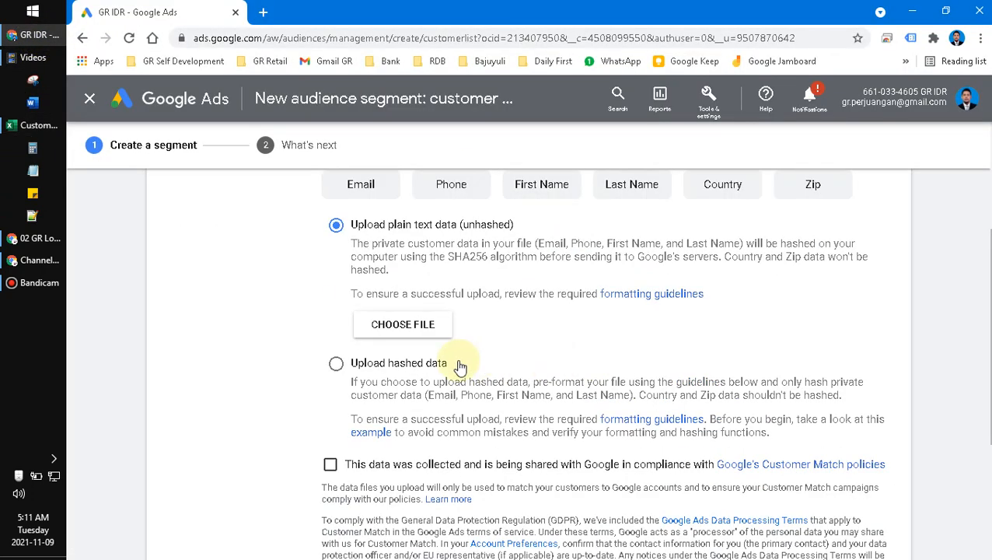
Tick the Customer Match policy compliance checkbox and reveal the membership duration settings.
{"action": "scroll", "scroll_direction": "down", "scroll_amount": 3}
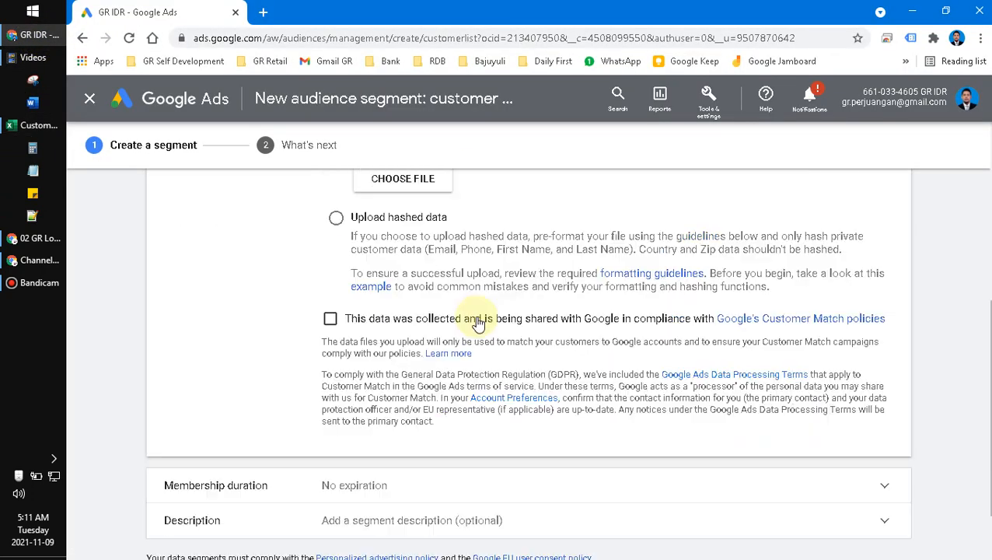
{"action": "left_click", "coordinate": [329, 318]}
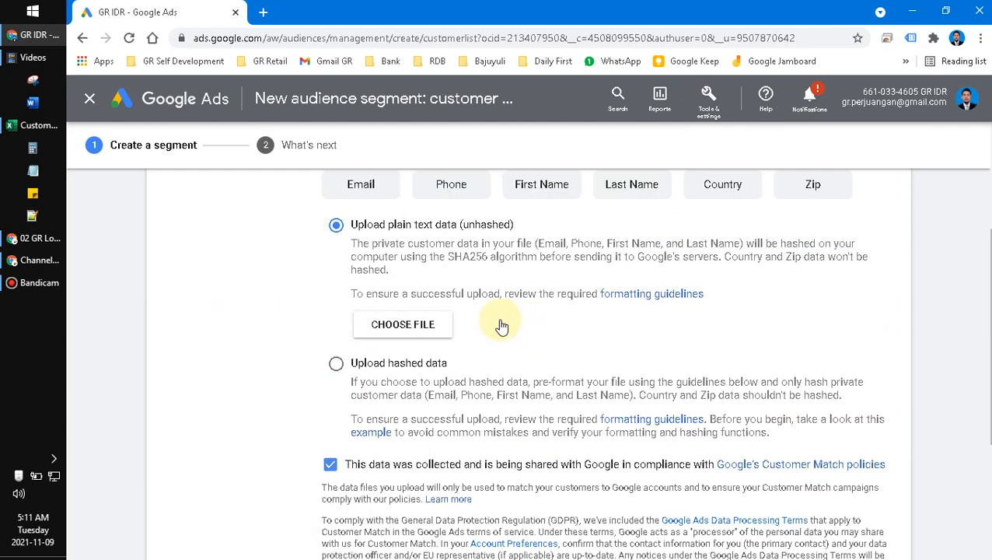
{"action": "scroll", "scroll_direction": "down", "scroll_amount": 3}
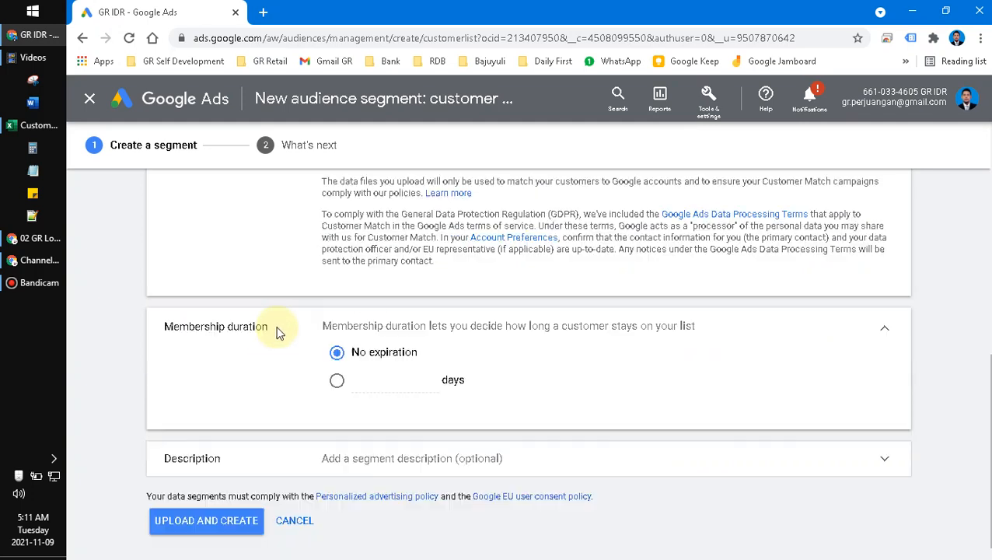
{"action": "mouse_move", "coordinate": [296, 375]}
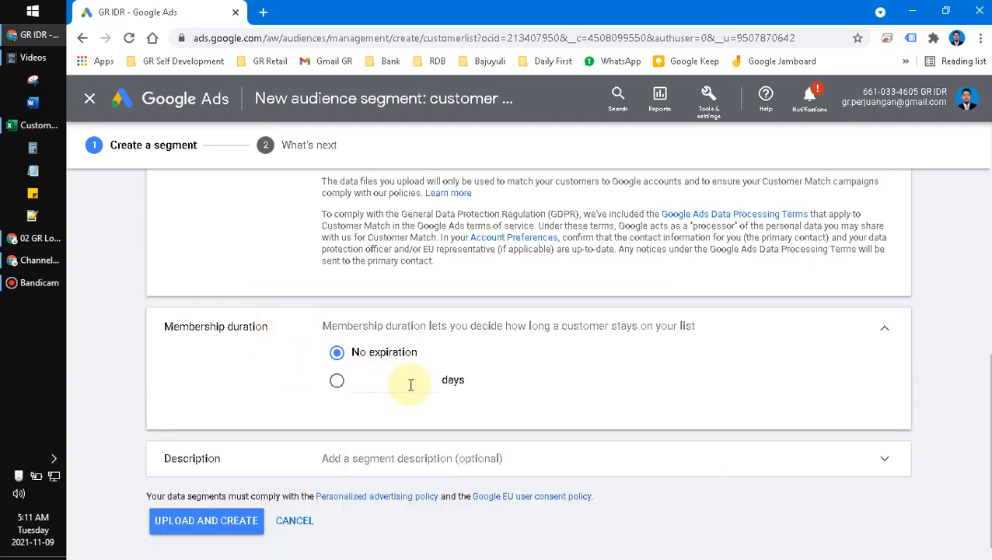
{"action": "mouse_move", "coordinate": [220, 344]}
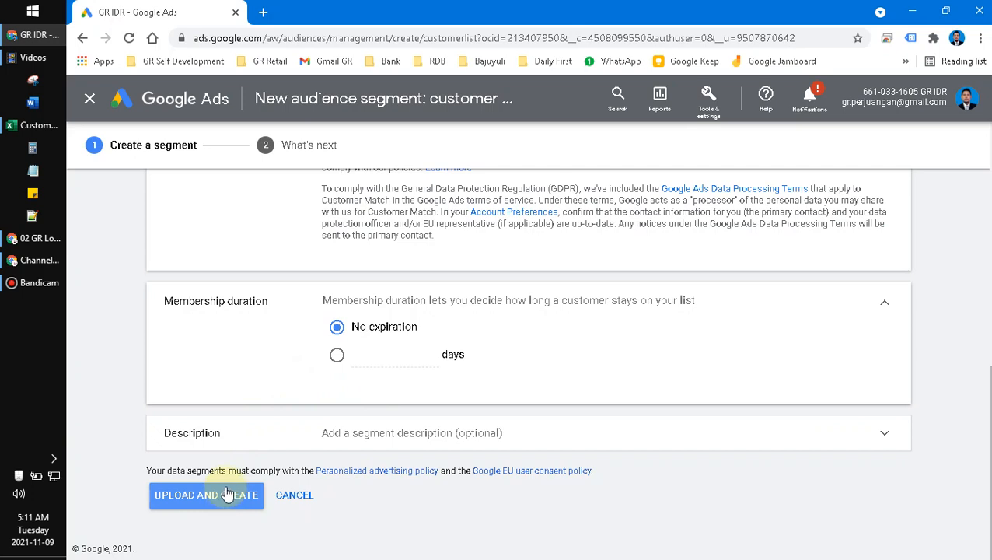
{"action": "mouse_move", "coordinate": [730, 455]}
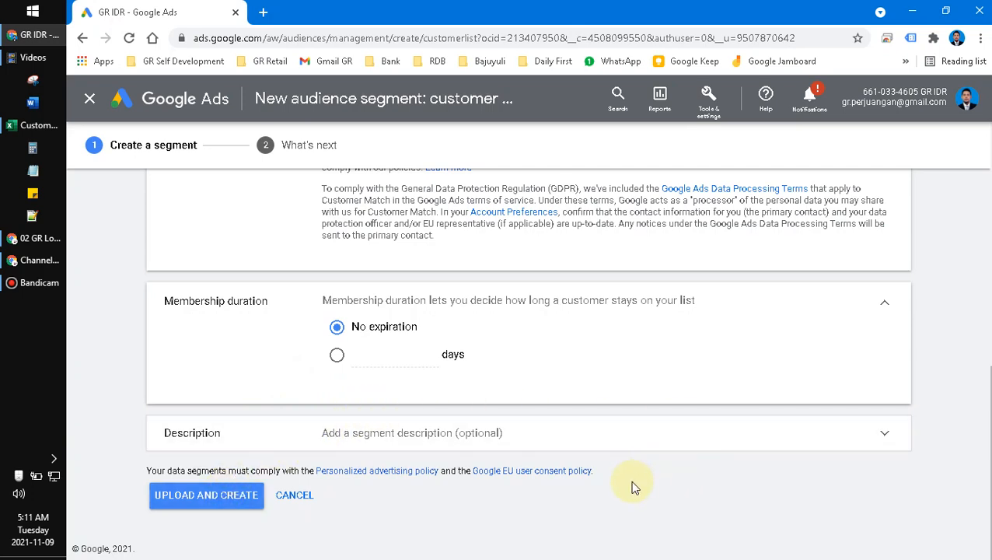
{"action": "mouse_move", "coordinate": [659, 493]}
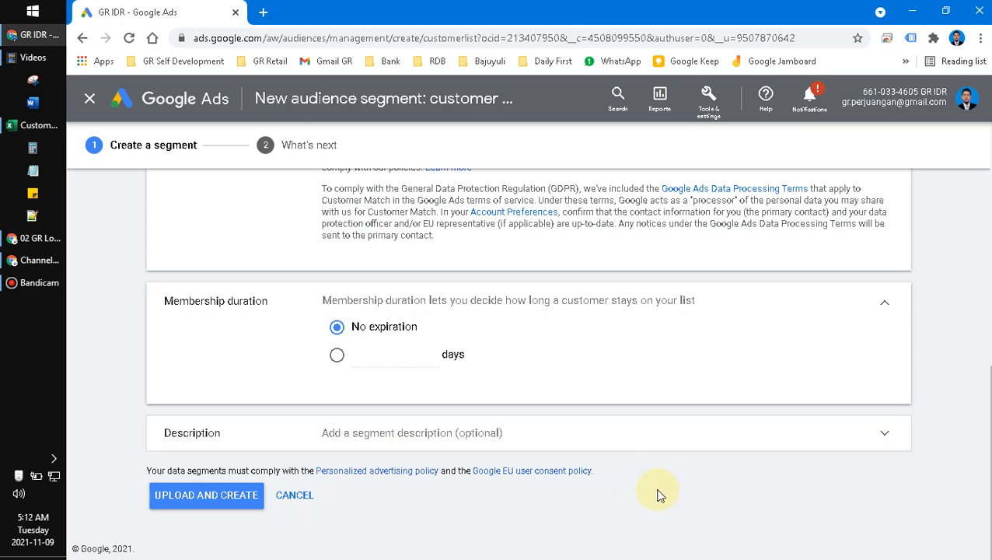
{"action": "mouse_move", "coordinate": [652, 501]}
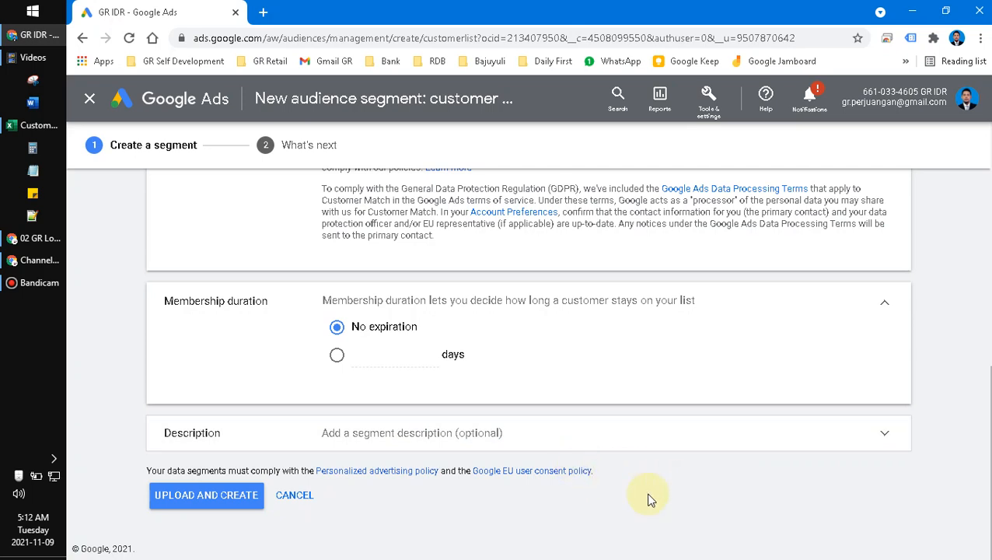
{"action": "mouse_move", "coordinate": [648, 495]}
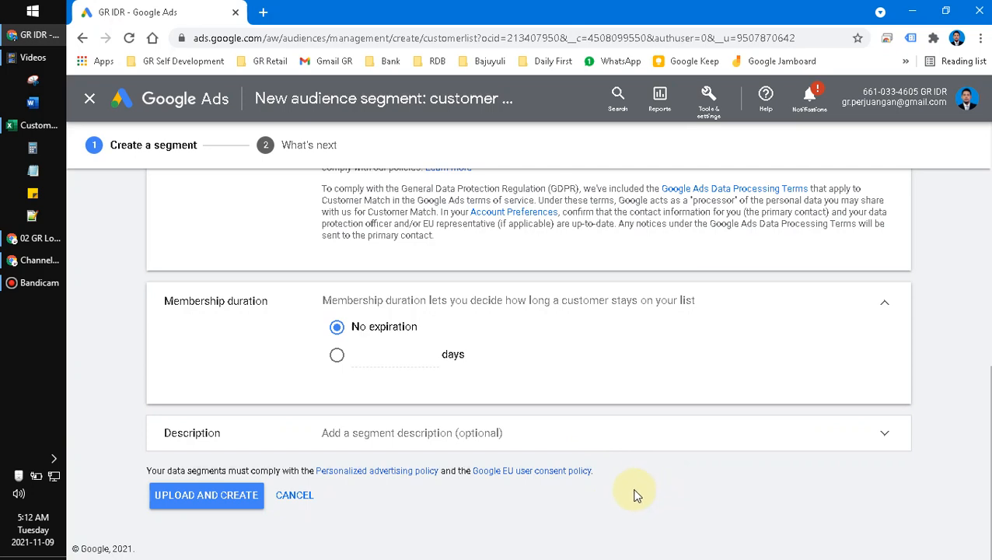
{"action": "mouse_move", "coordinate": [627, 496]}
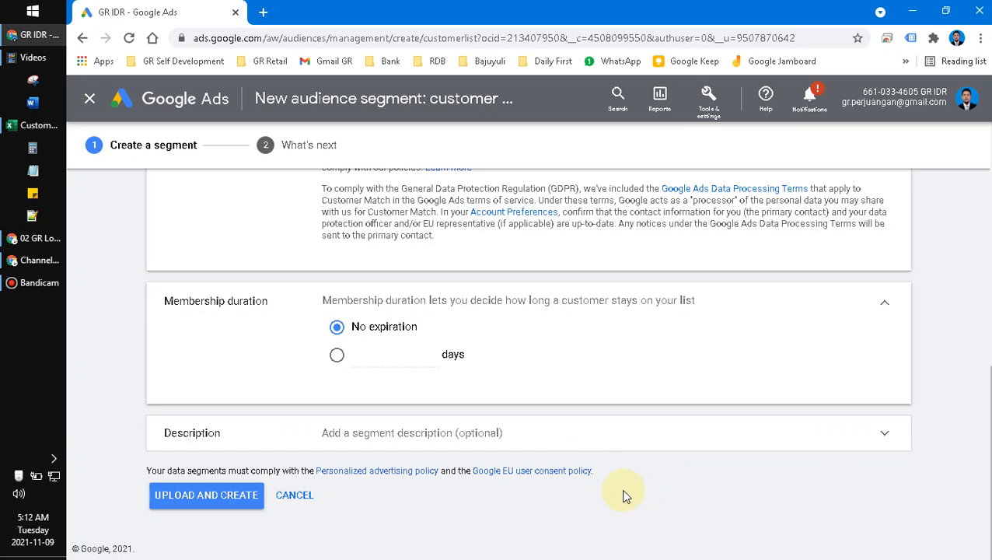
{"action": "mouse_move", "coordinate": [796, 509]}
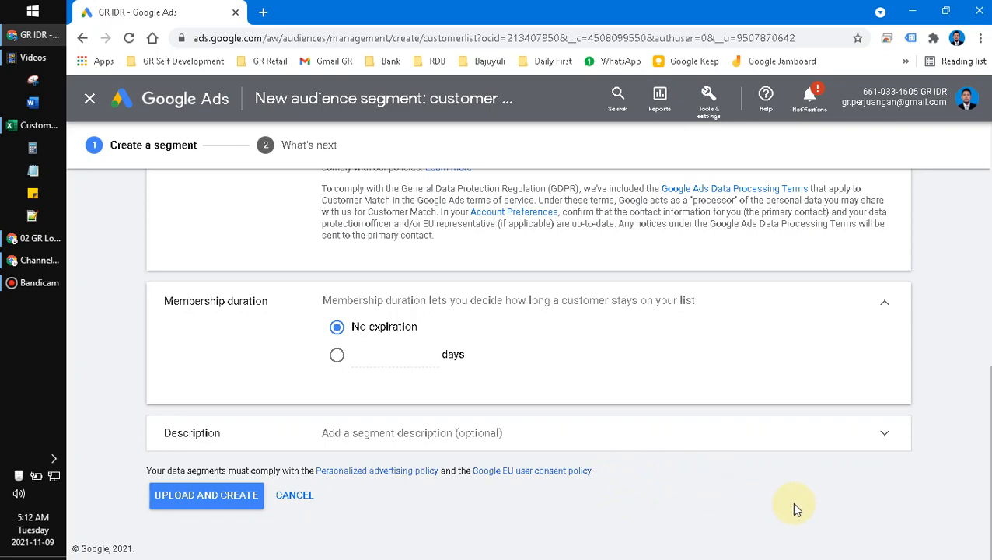
{"action": "mouse_move", "coordinate": [909, 379]}
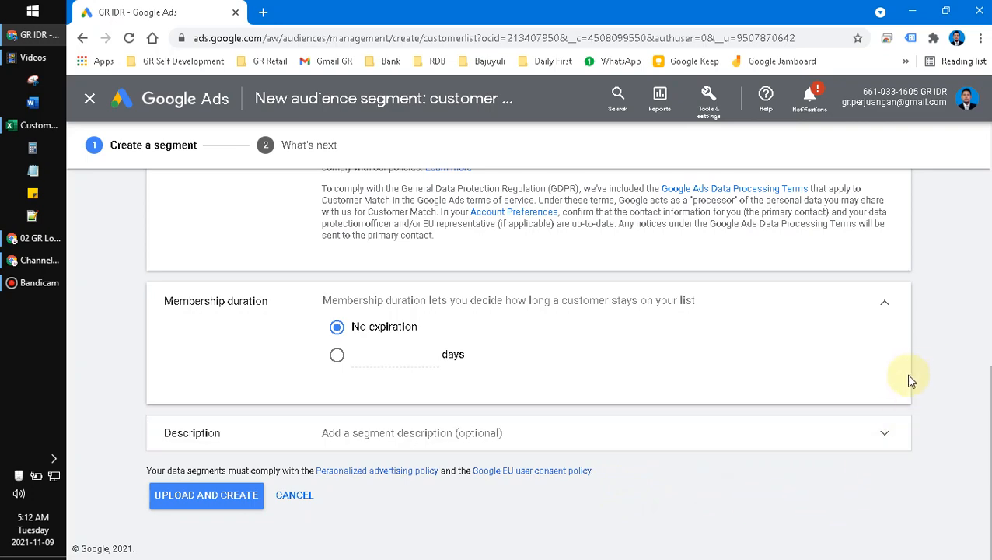
{"action": "mouse_move", "coordinate": [606, 374]}
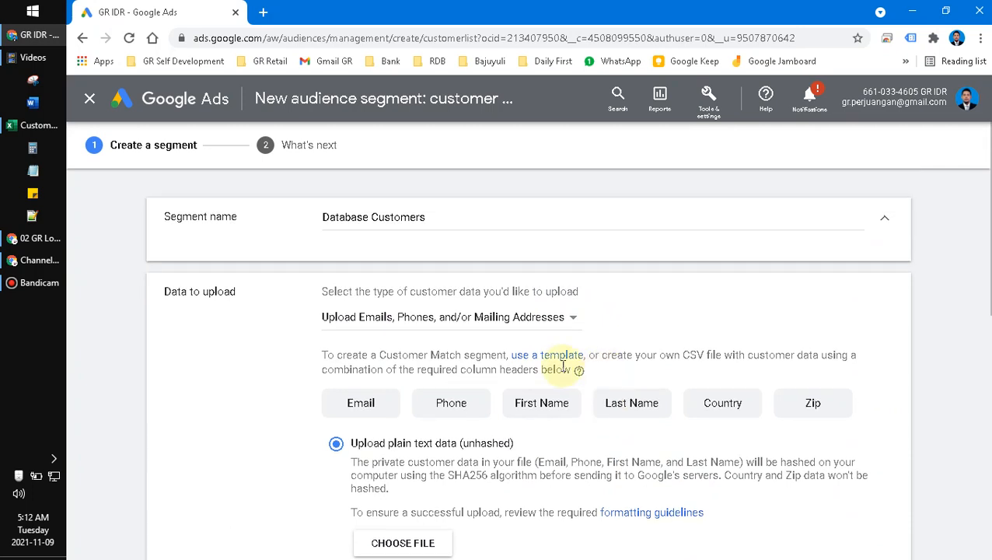
{"action": "scroll", "scroll_direction": "down", "scroll_amount": 3}
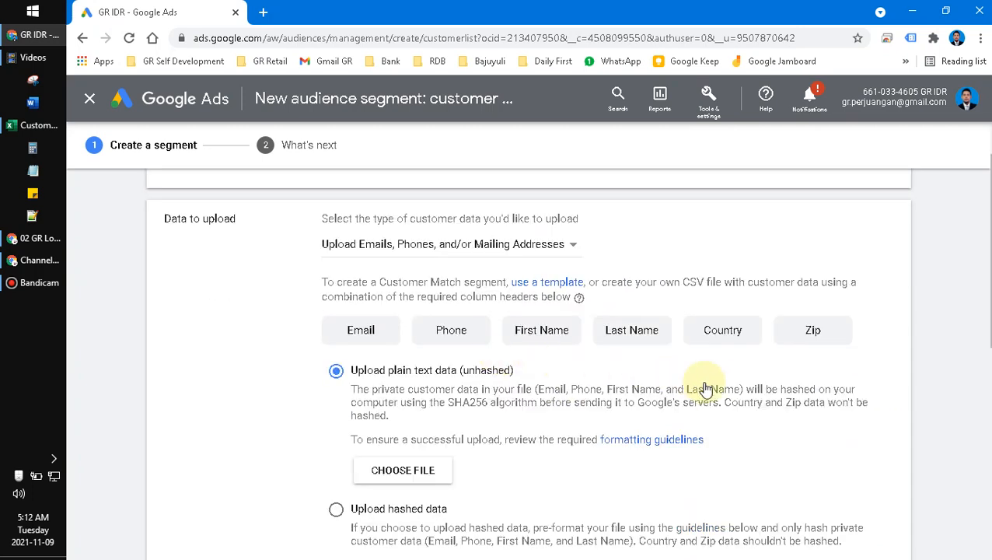
{"action": "mouse_move", "coordinate": [764, 368]}
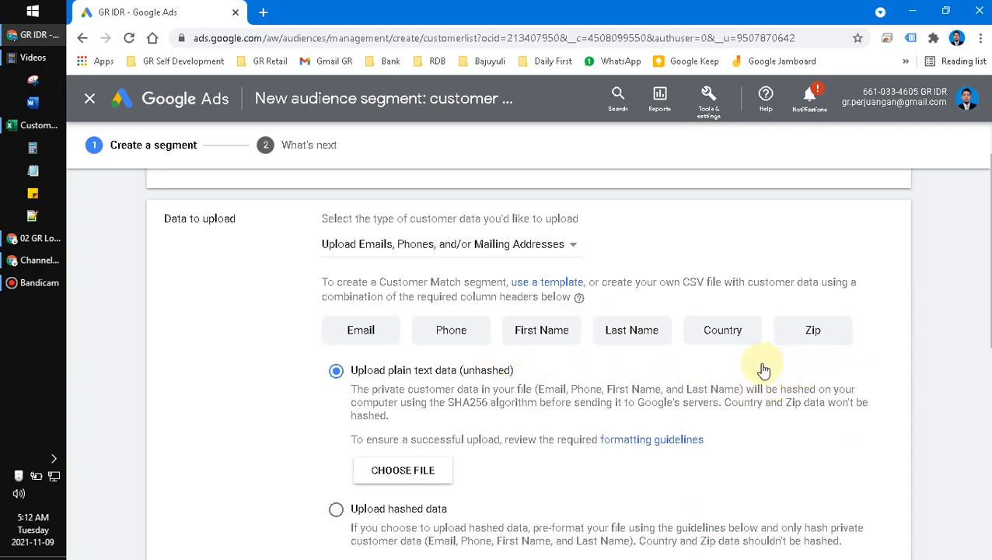
{"action": "mouse_move", "coordinate": [760, 368]}
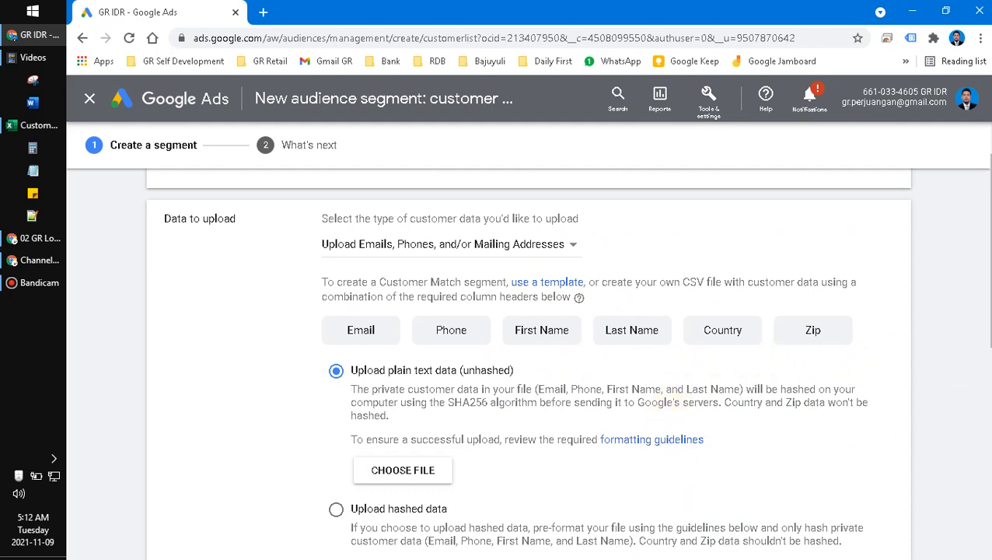